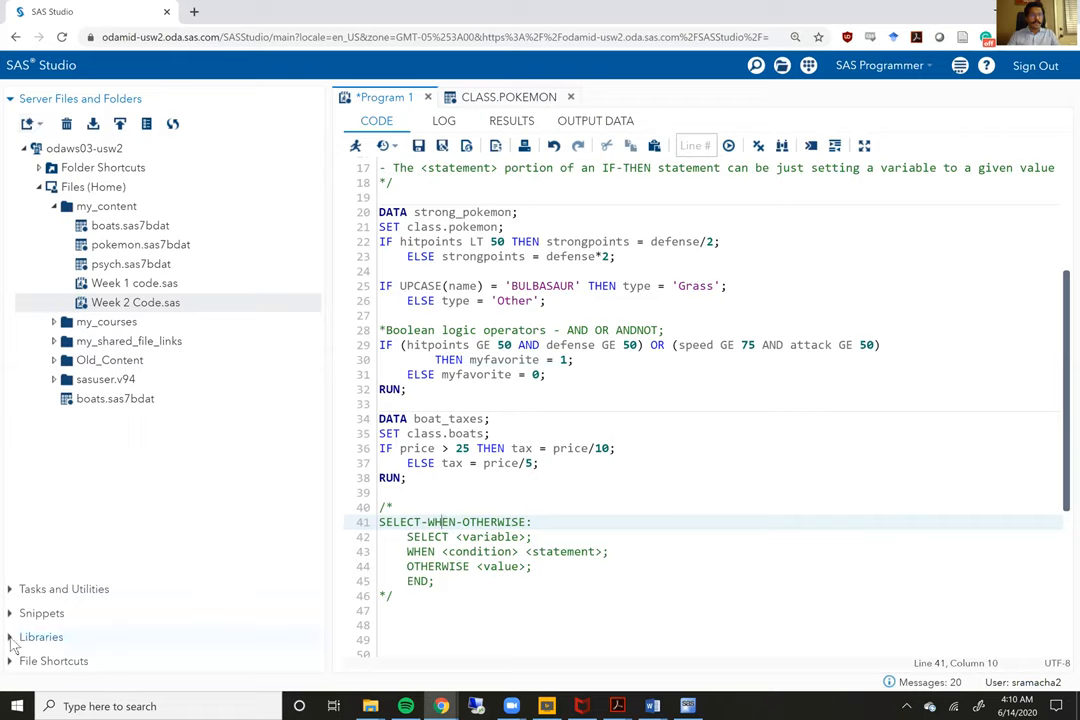
Step: Open the BOATS table from the CLASS library in the Libraries pane
click(41, 637)
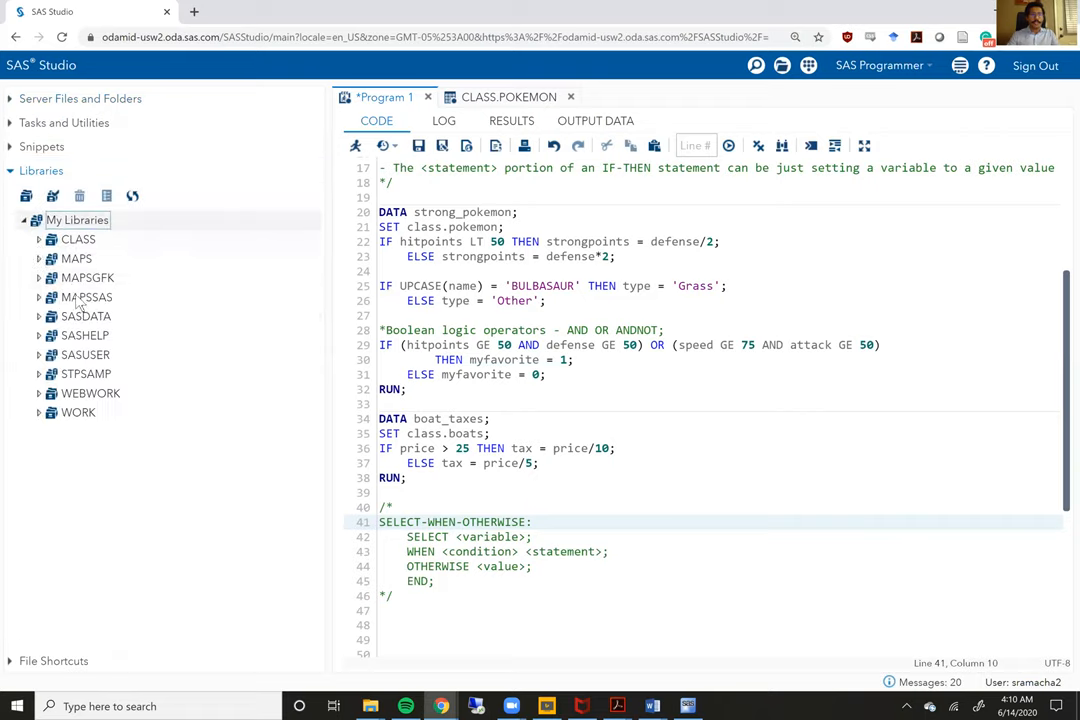
click(78, 239)
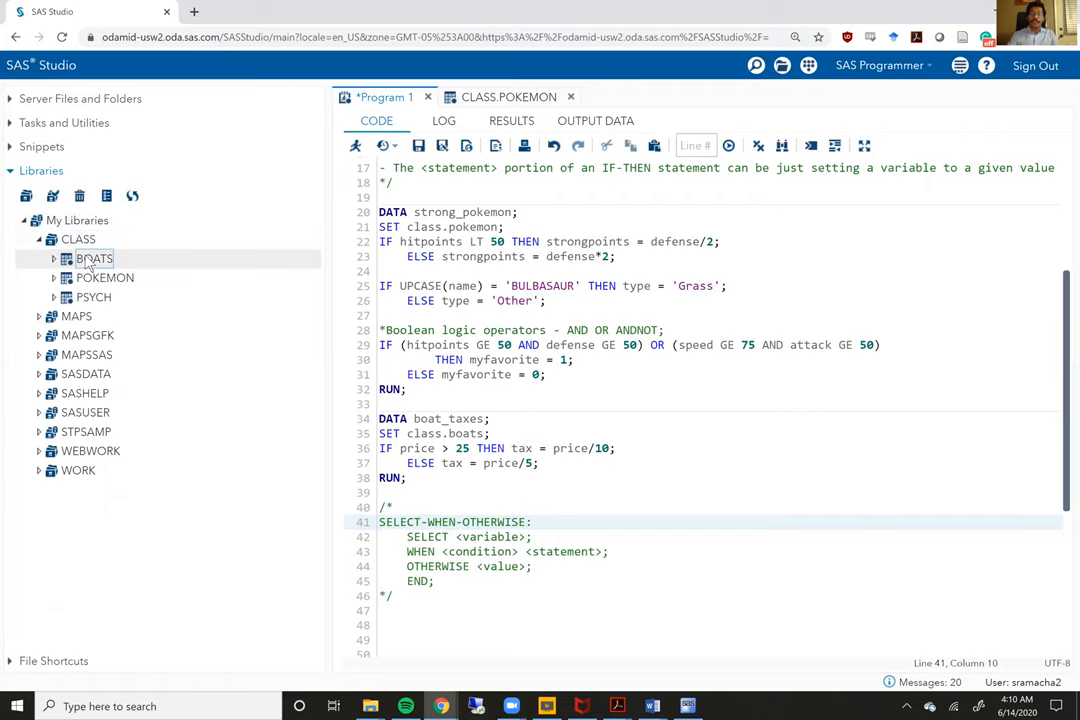
double_click(93, 258)
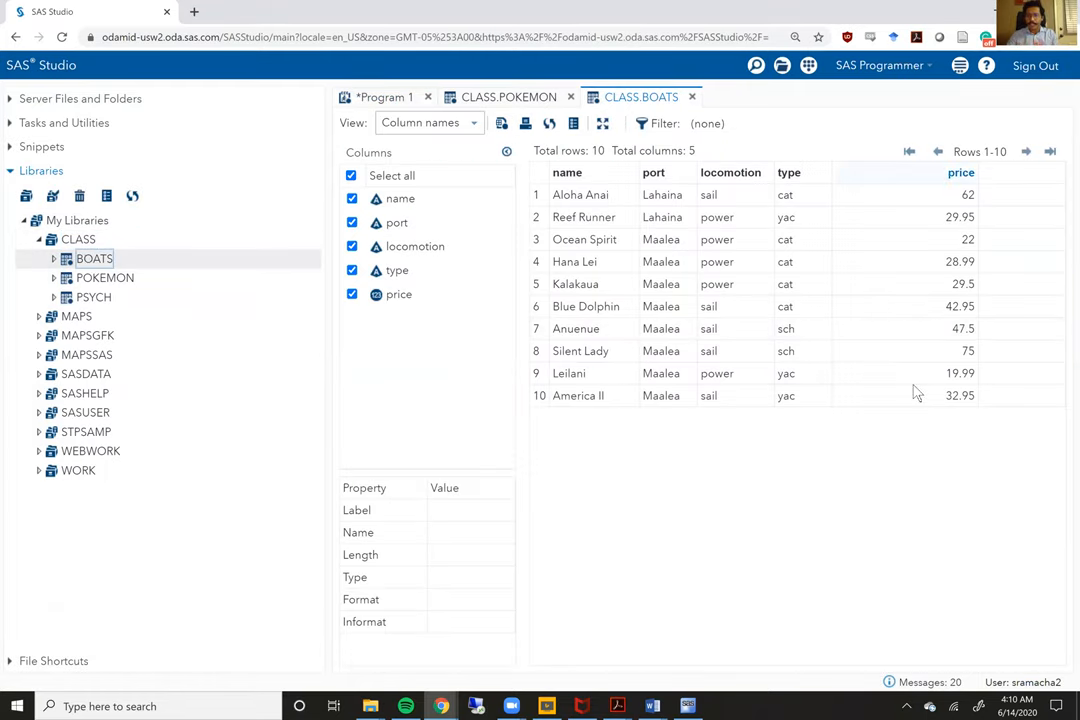
mouse_move(691, 97)
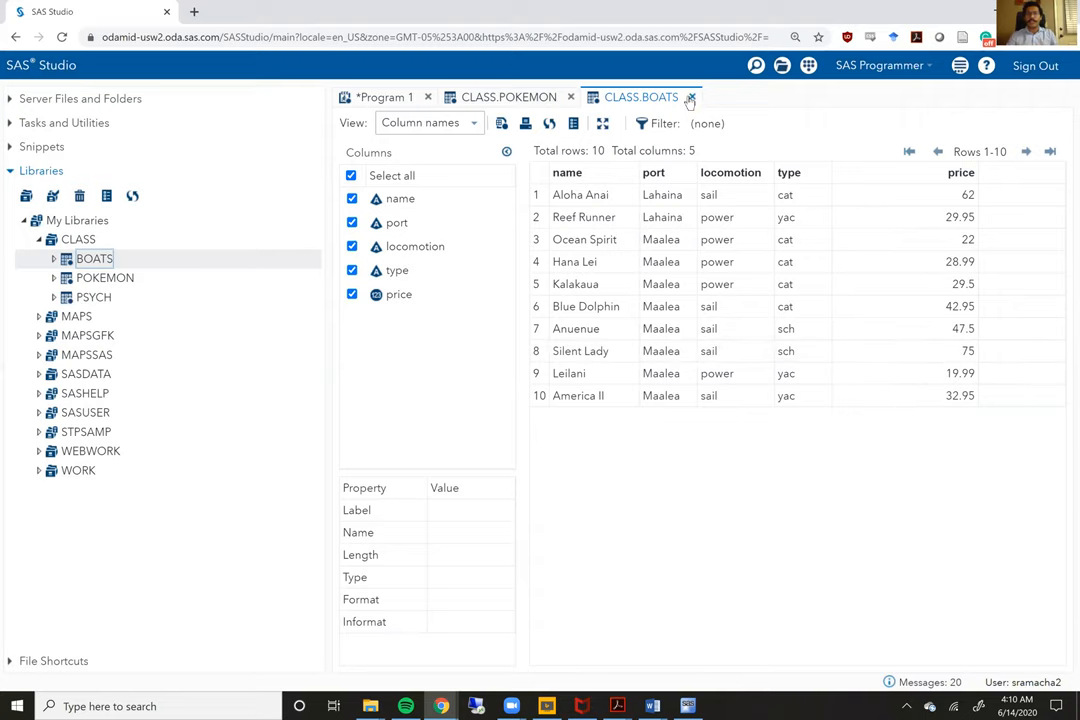
Step: Close the CLASS.BOATS and CLASS.POKEMON tabs, leaving the boat_taxes code visible
click(690, 97)
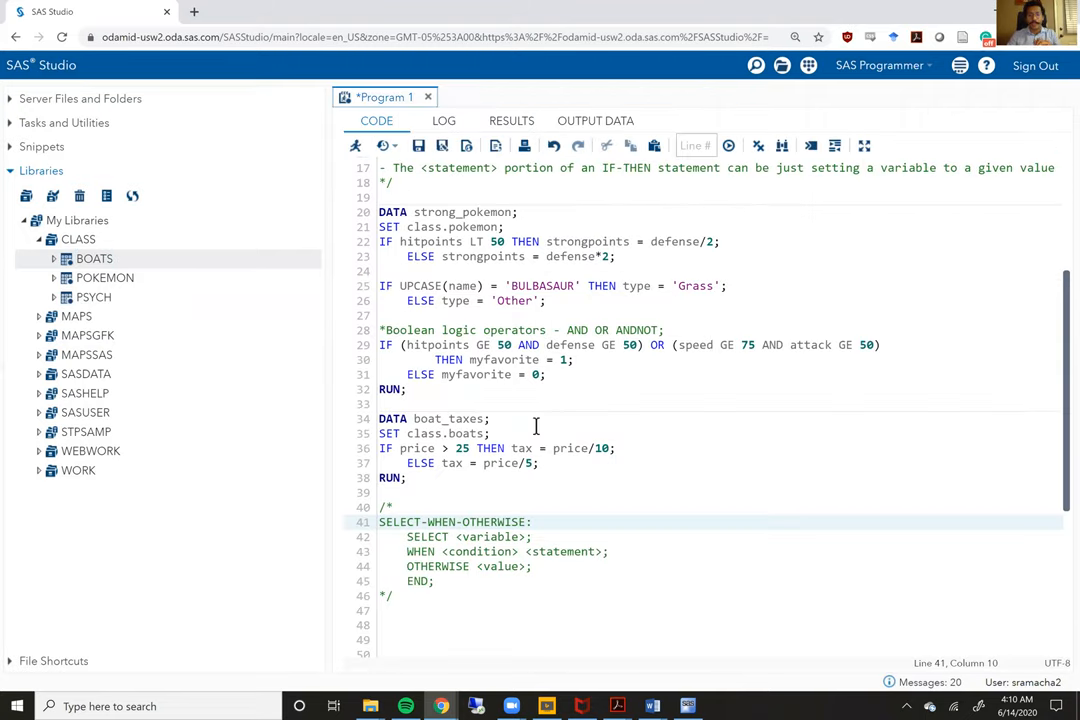
click(490, 433)
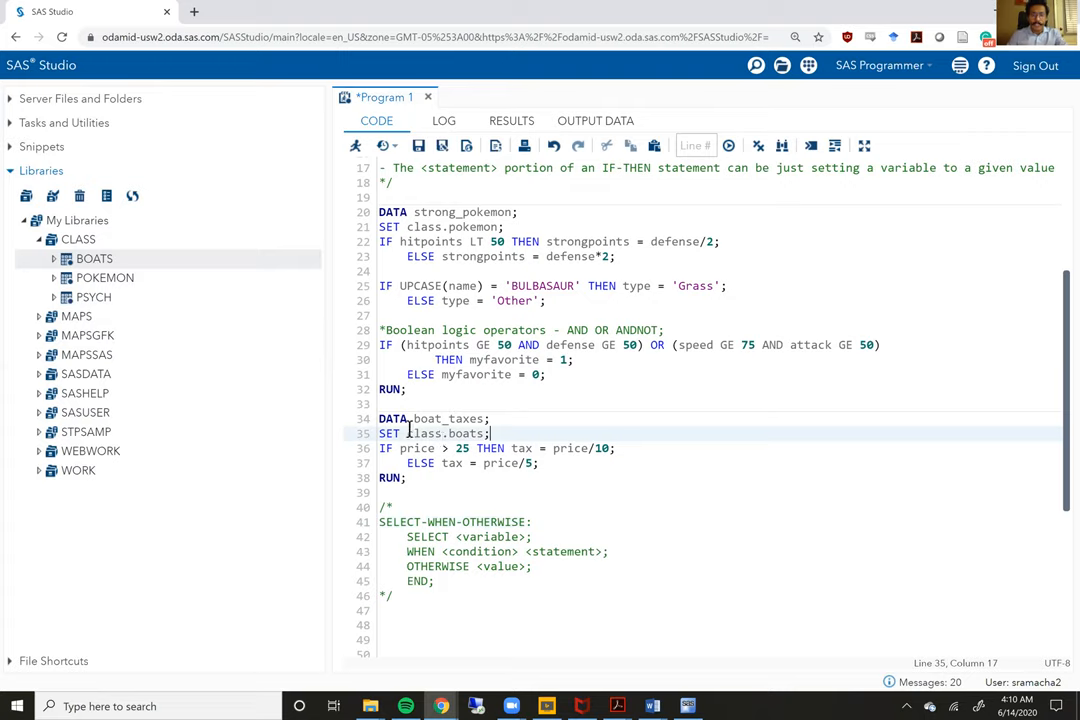
click(403, 403)
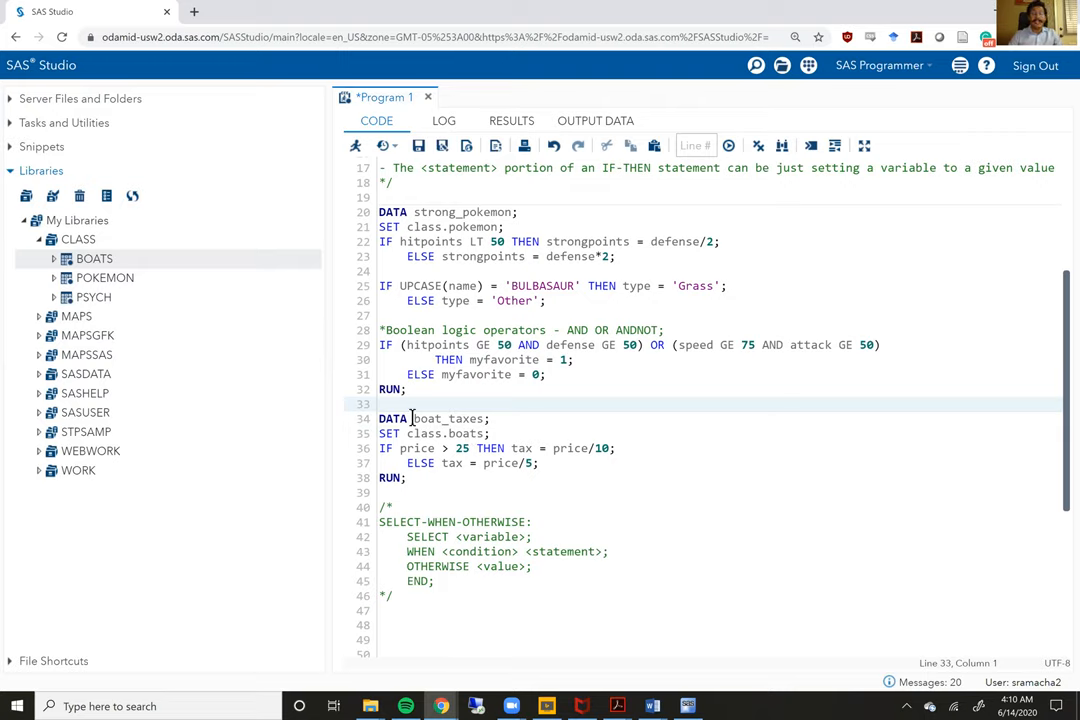
click(490, 418)
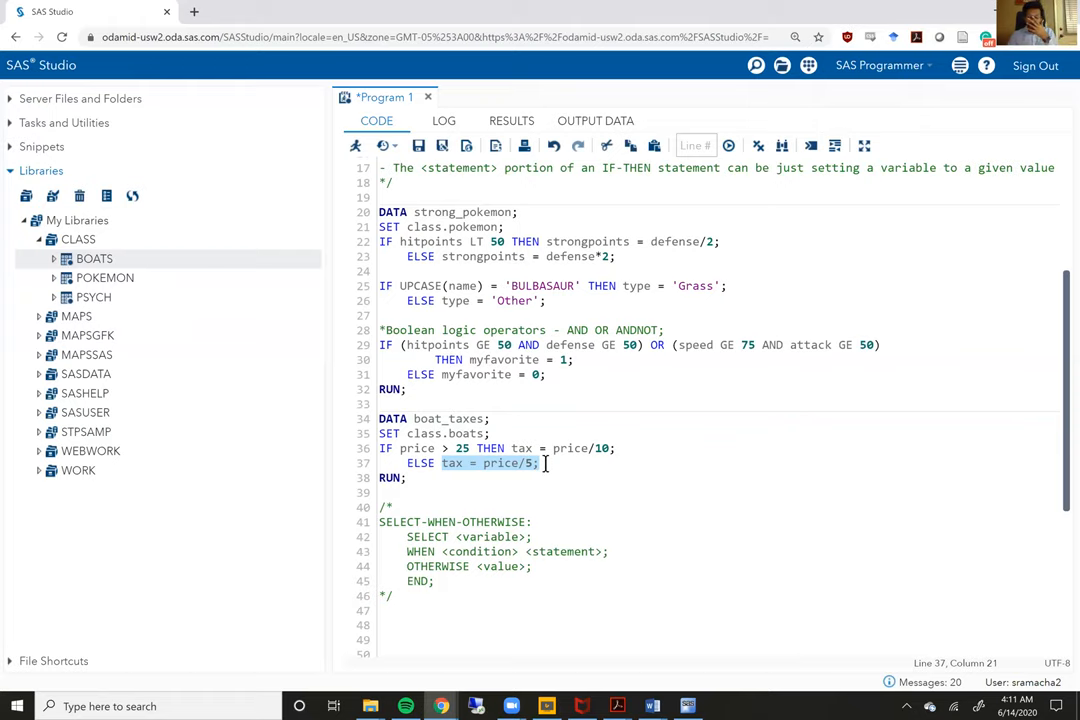
click(545, 463)
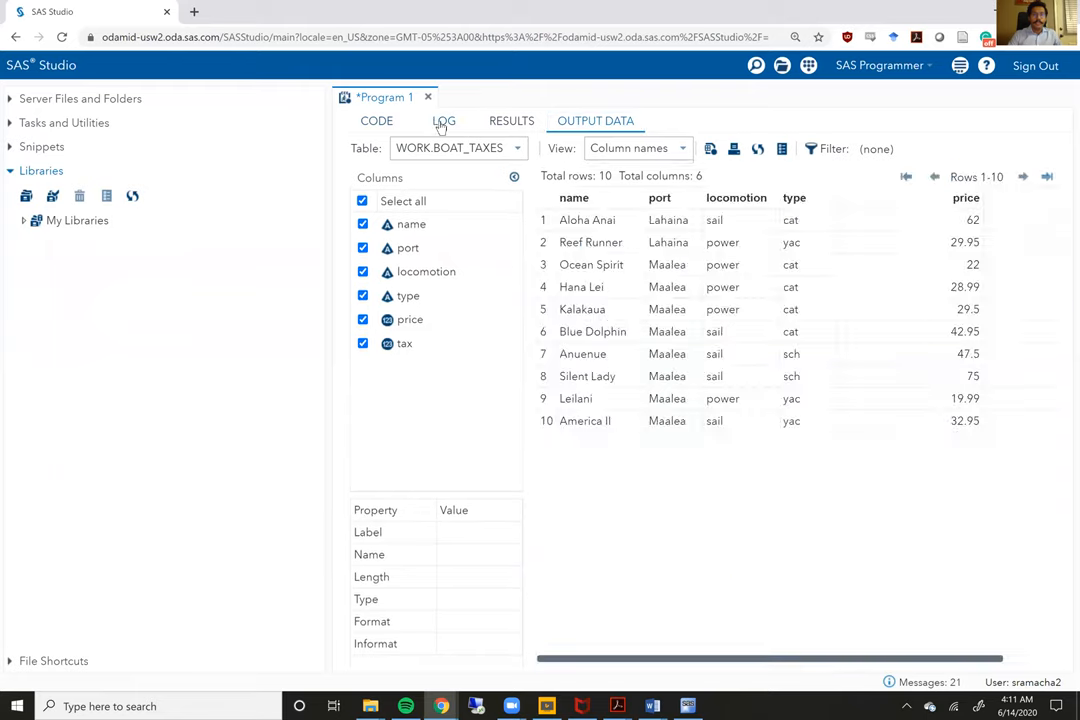
Step: Review the boat_taxes log and the tax column in the output data, then return to the code
click(443, 120)
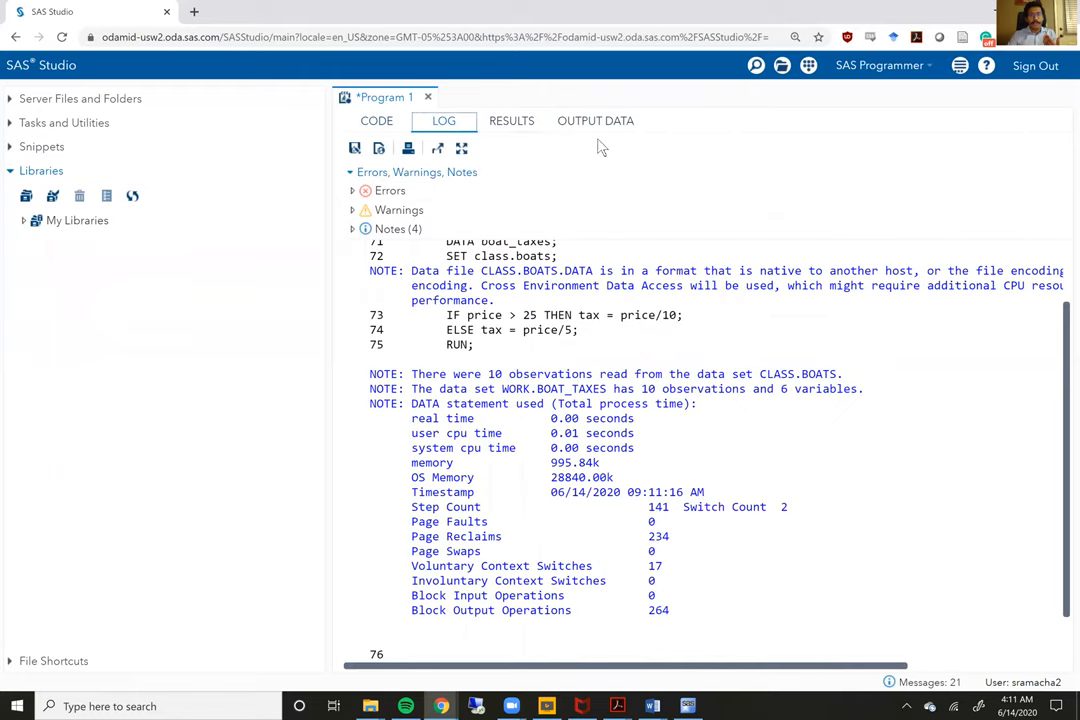
click(595, 120)
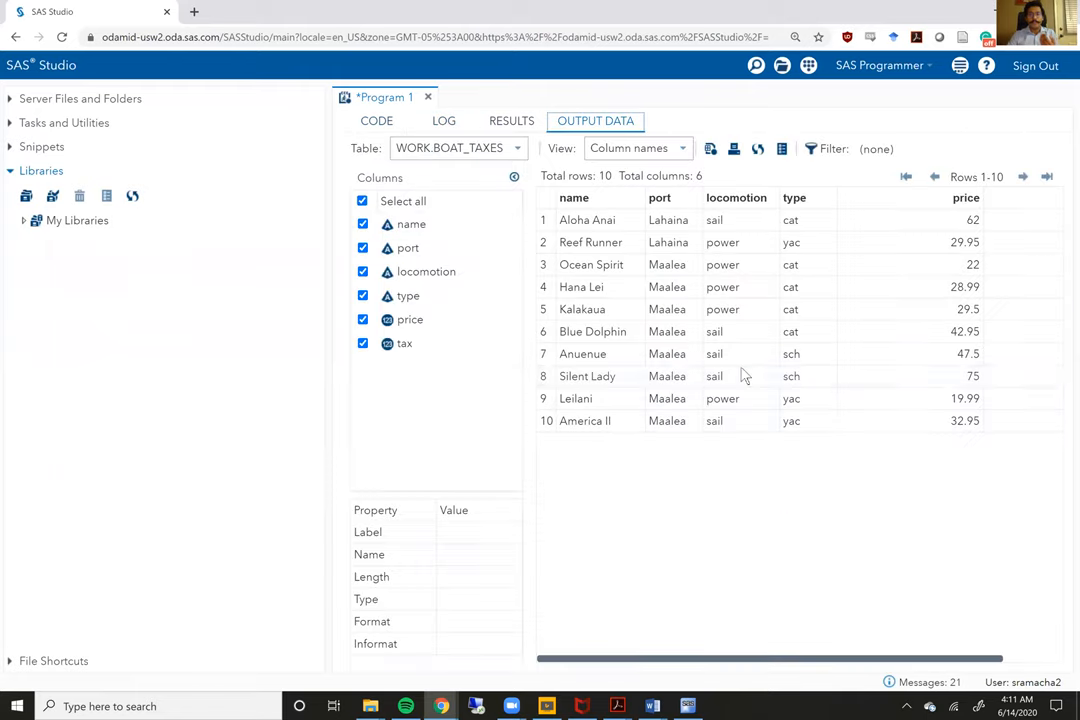
scroll(right, 3)
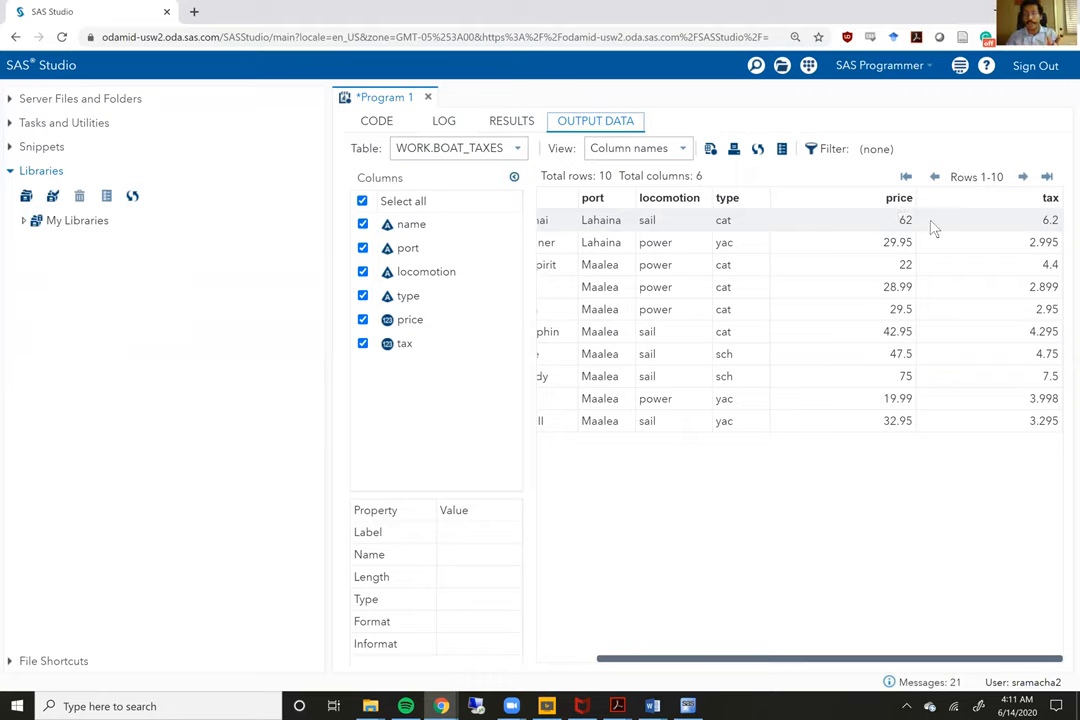
mouse_move(1035, 222)
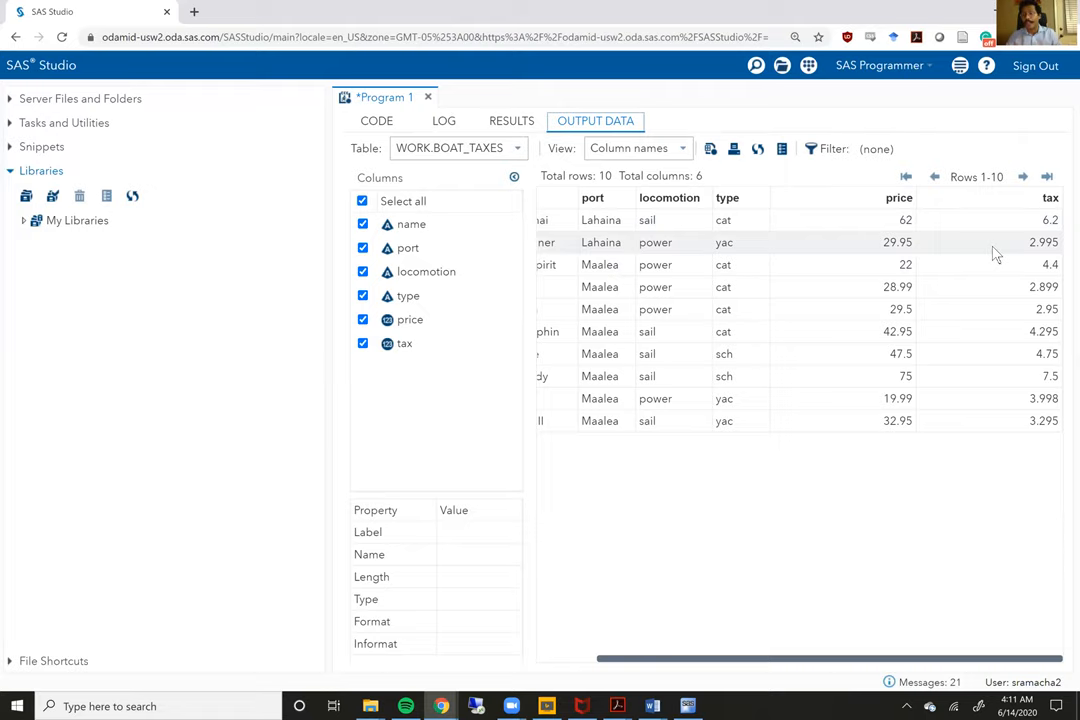
mouse_move(903, 264)
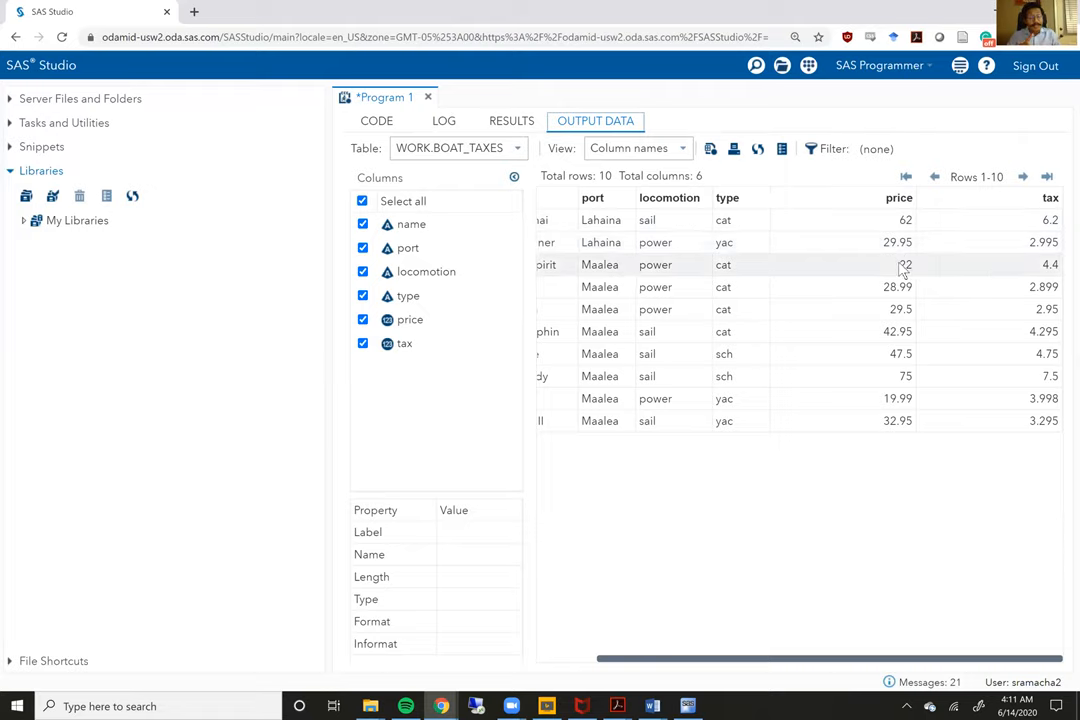
mouse_move(1010, 270)
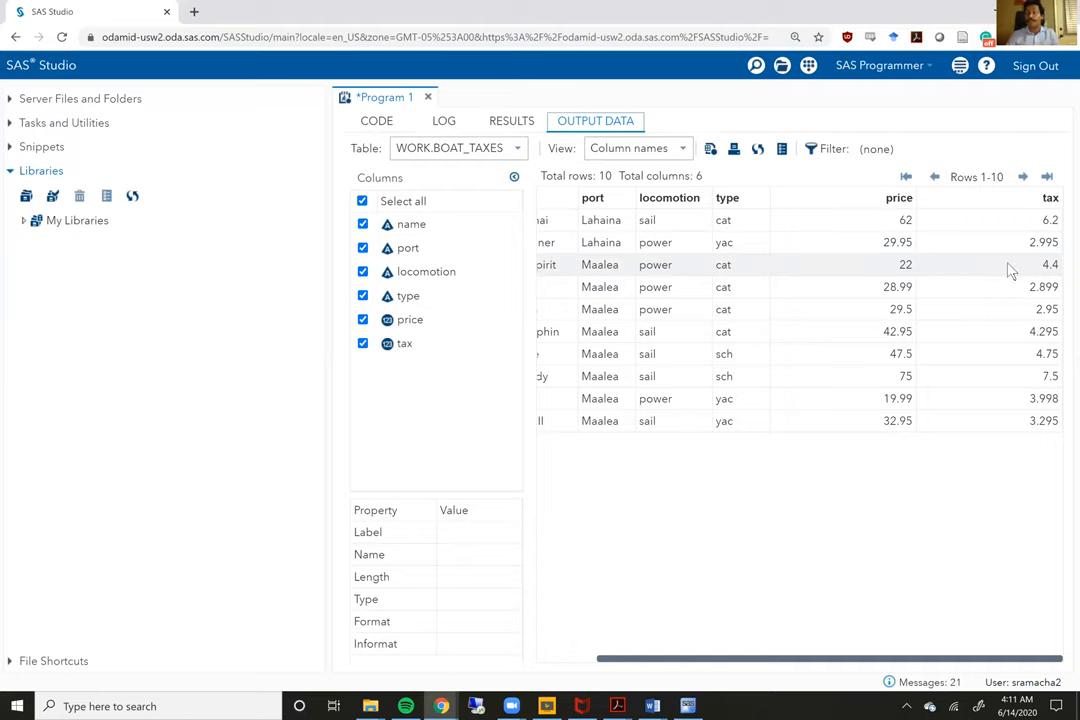
click(376, 120)
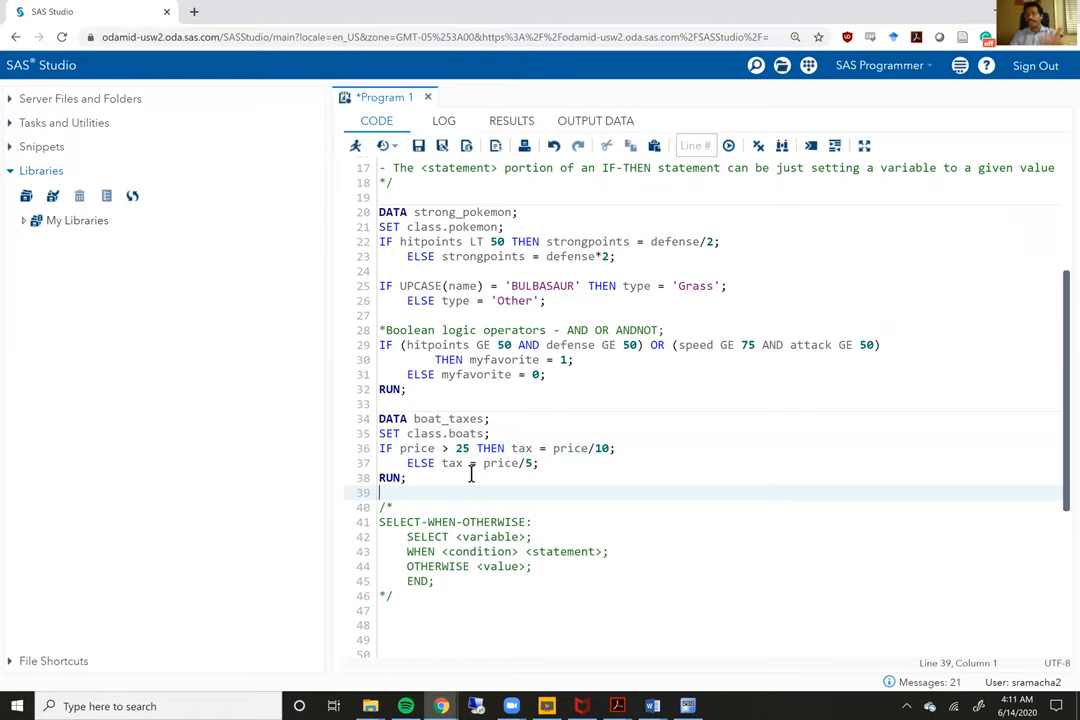
Step: On line 49, write DATA poketype; SET class.pokemon; and start a new line
scroll(down, 3)
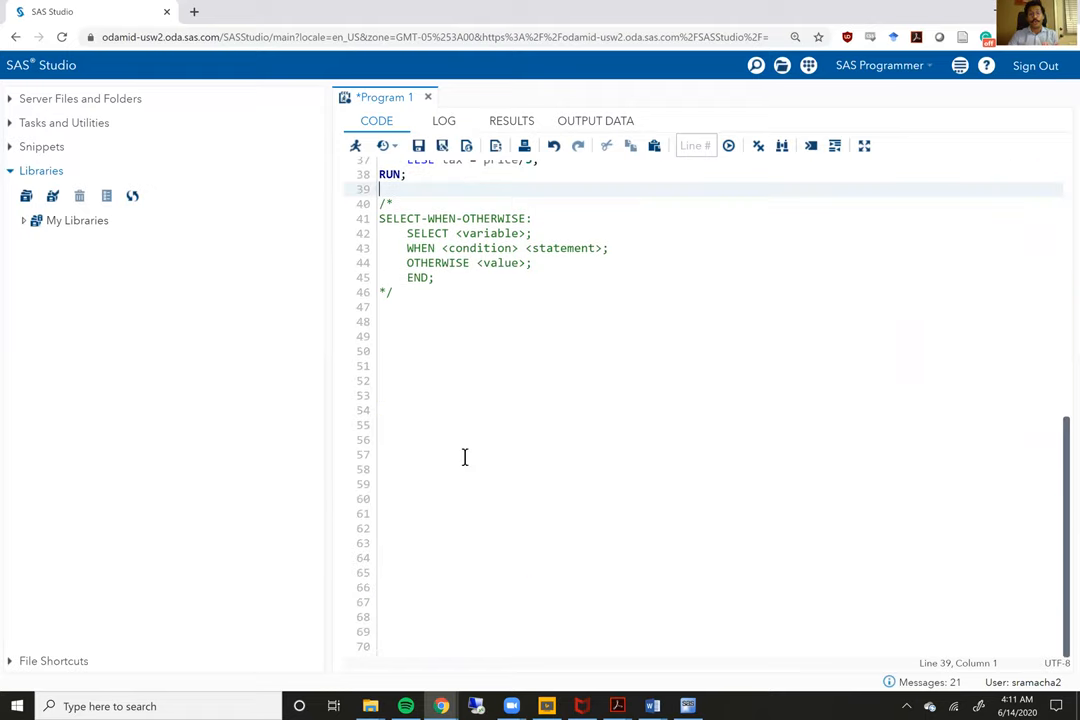
click(423, 337)
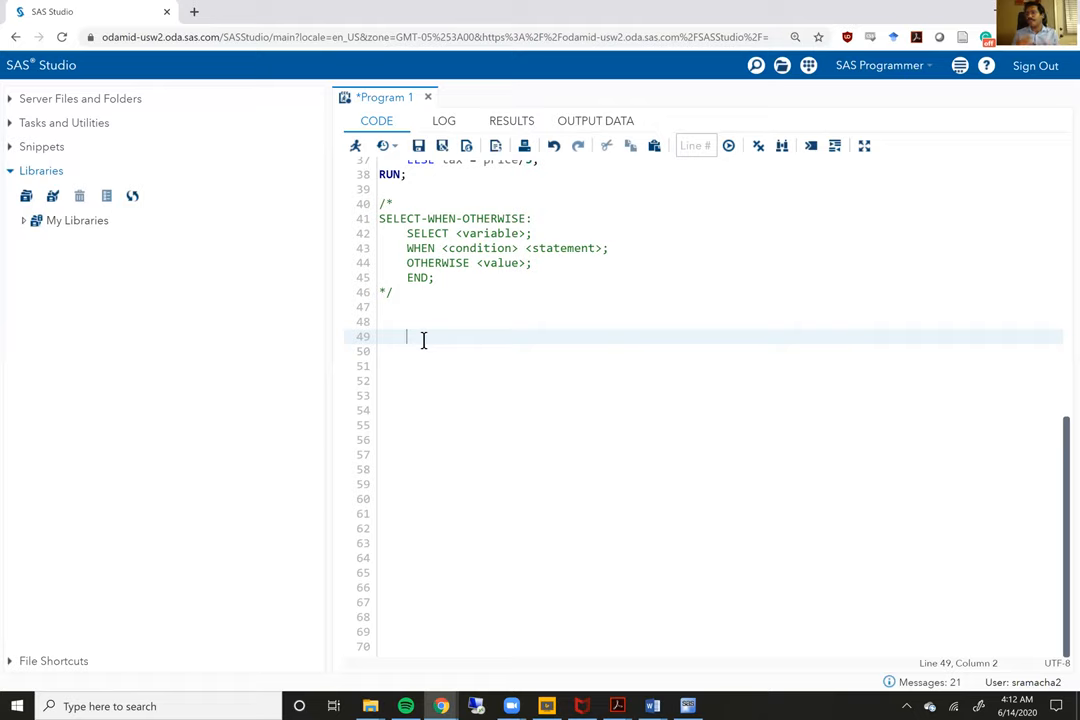
text(D)
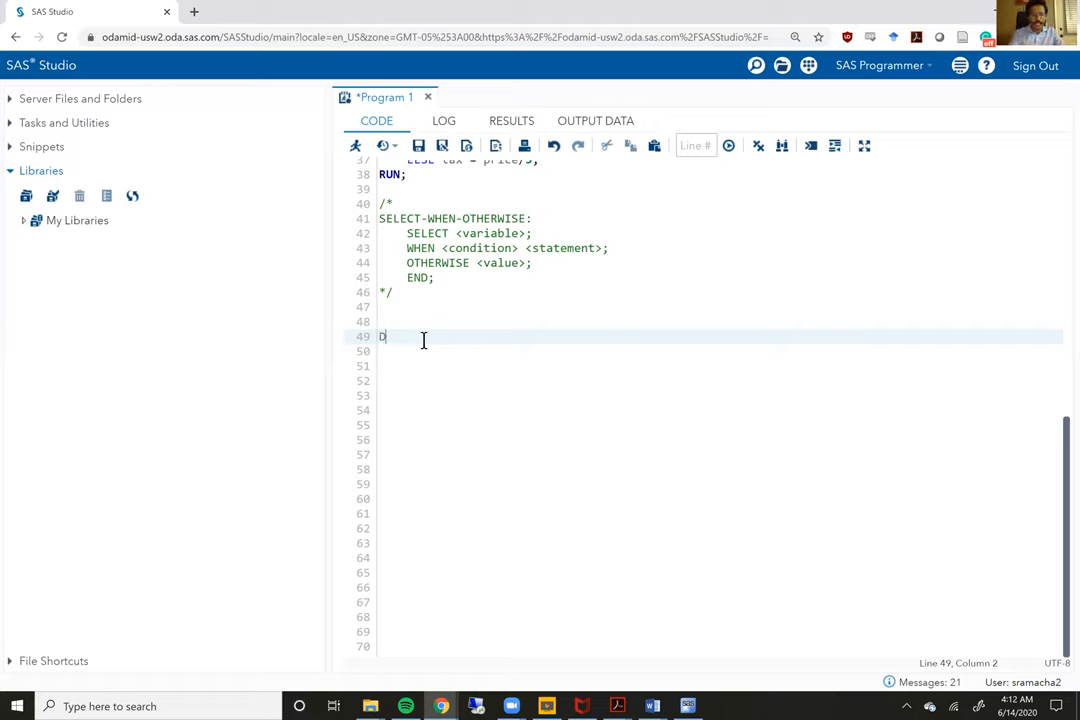
text(DATA poketype;)
click(720, 351)
text(SET)
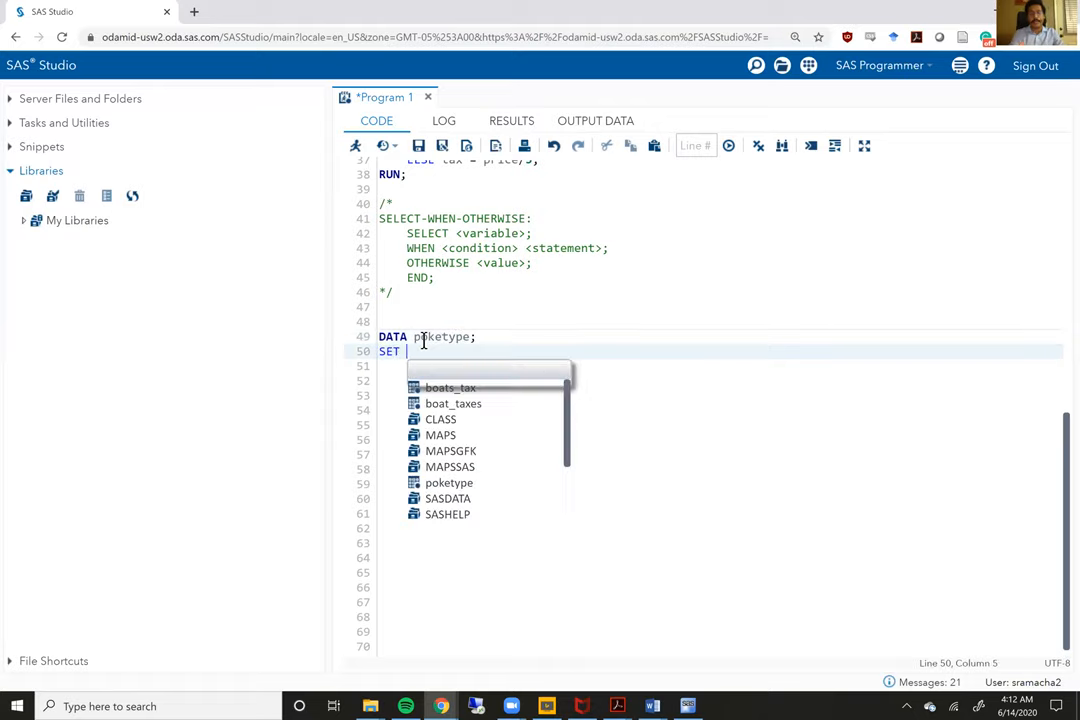
text(class.po)
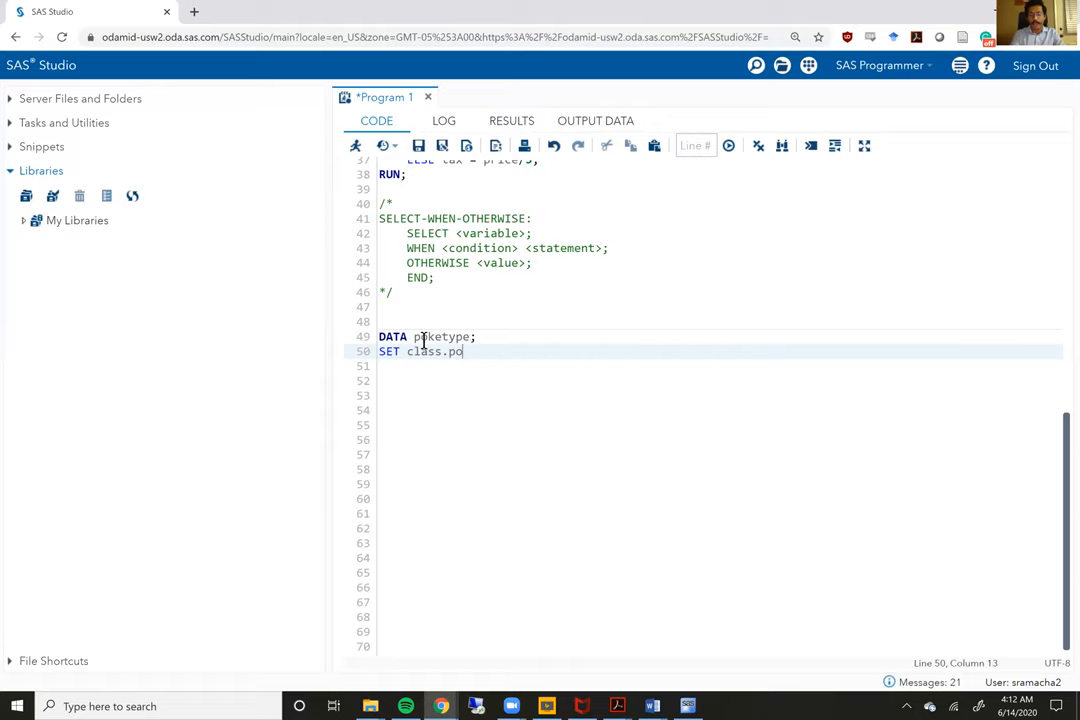
text(kemon;)
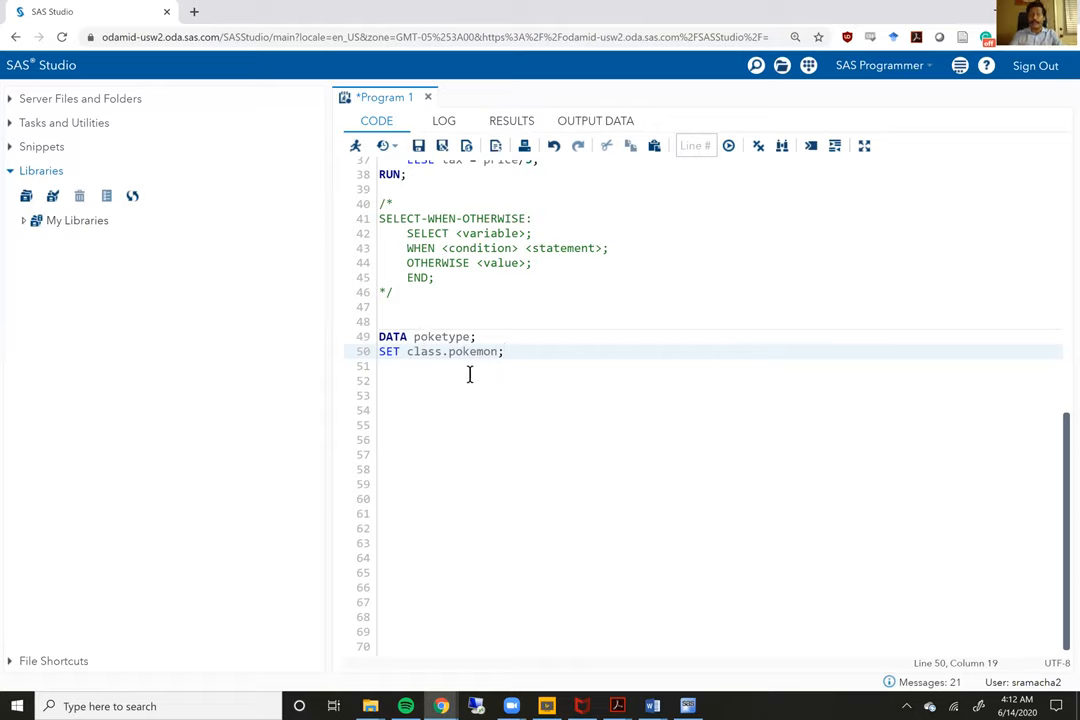
key(Return)
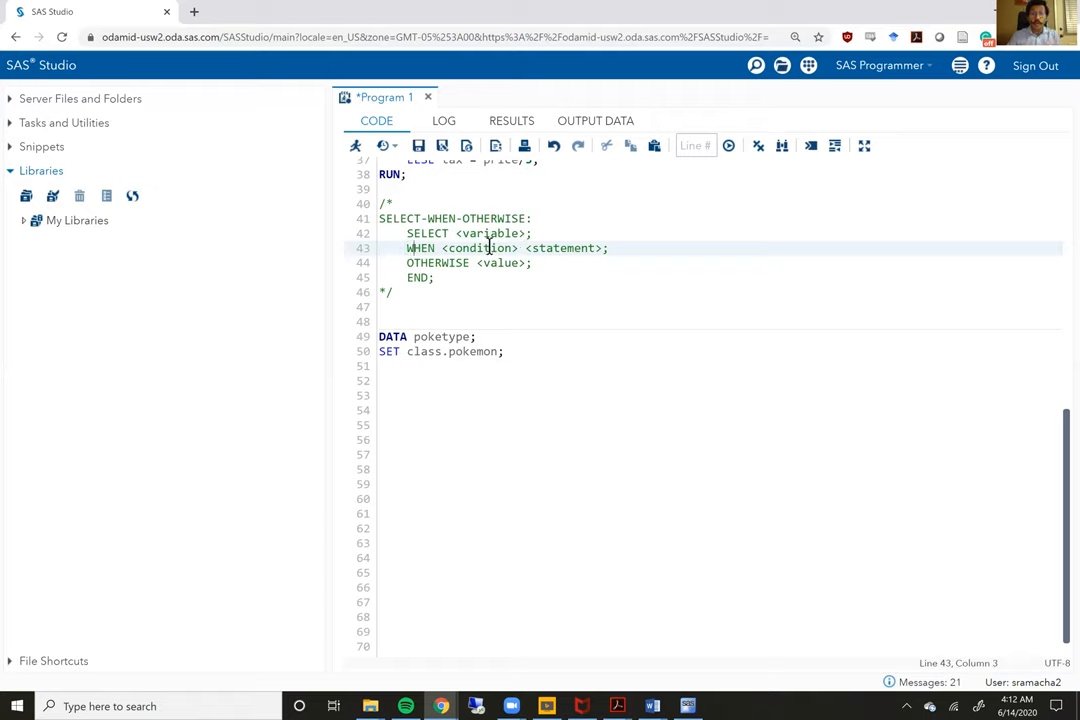
Step: Highlight the WHEN condition and statement placeholders, then expand My Libraries
double_click(483, 248)
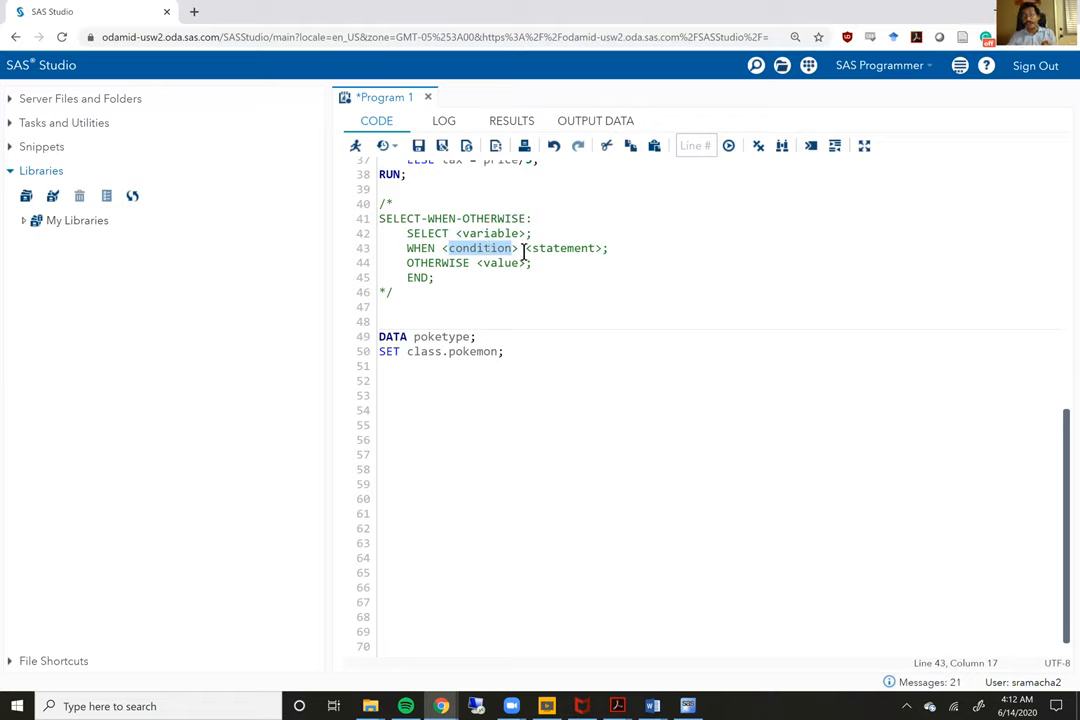
double_click(563, 248)
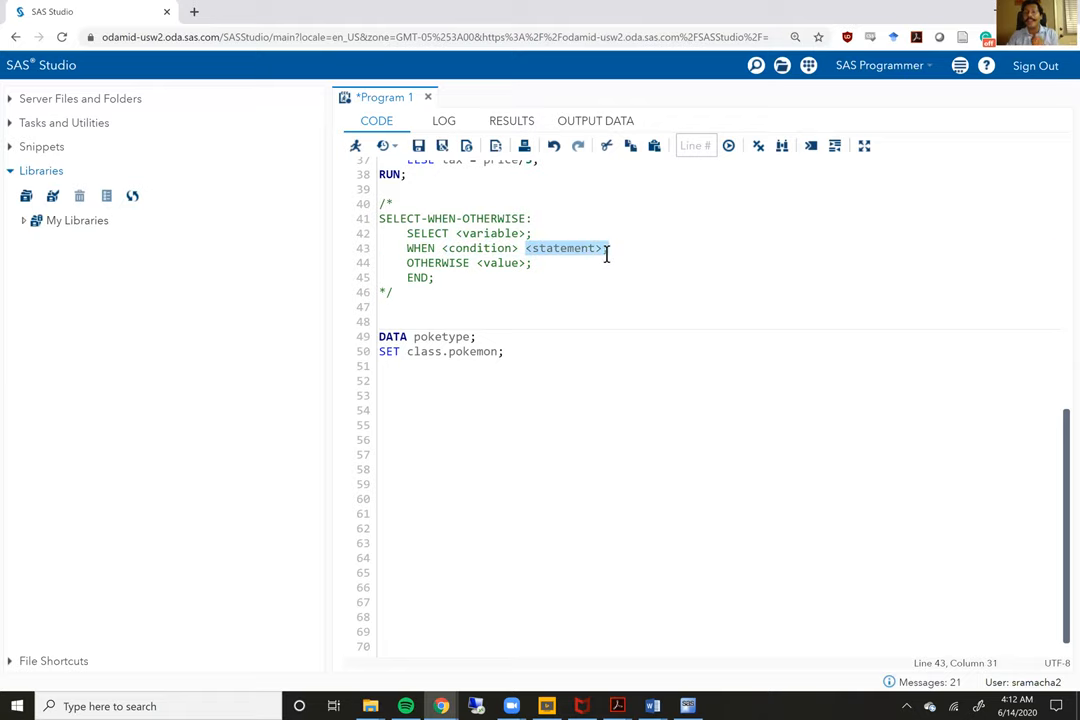
mouse_move(507, 248)
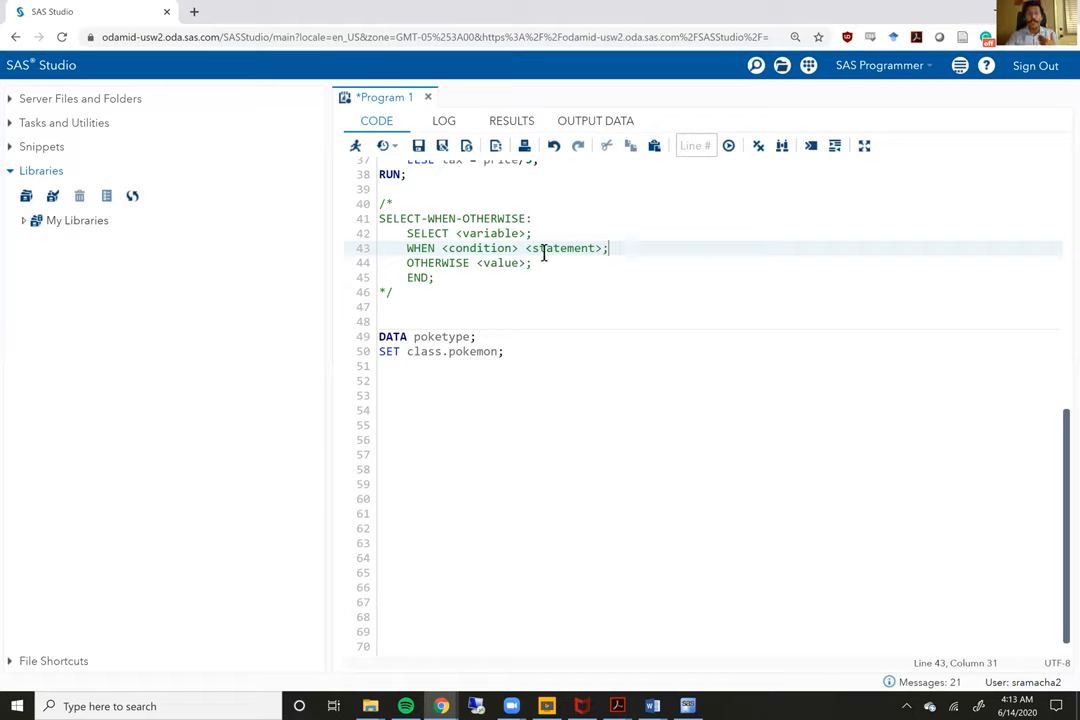
click(527, 262)
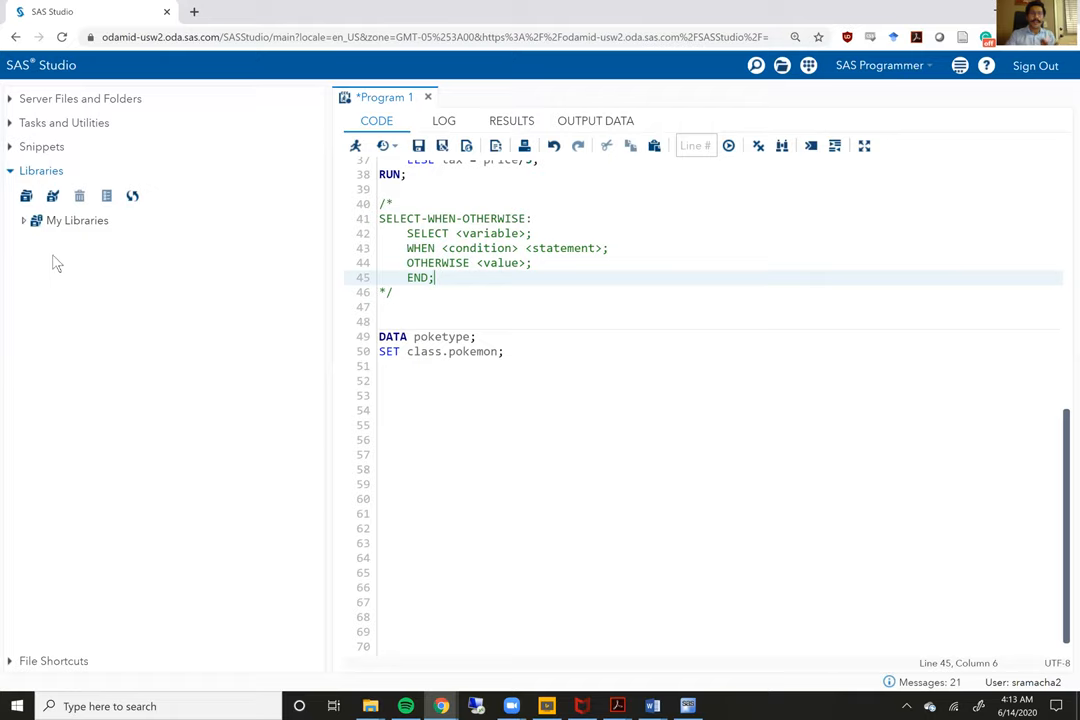
click(24, 220)
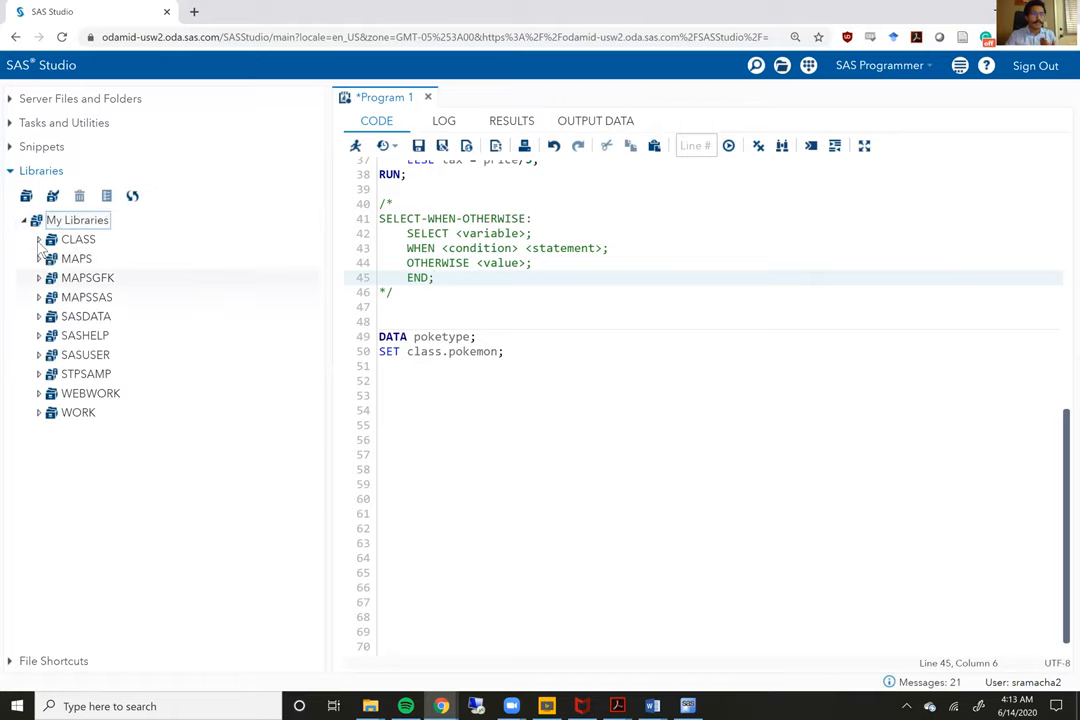
Step: Expand CLASS and open the POKEMON table with its 166 rows
double_click(105, 277)
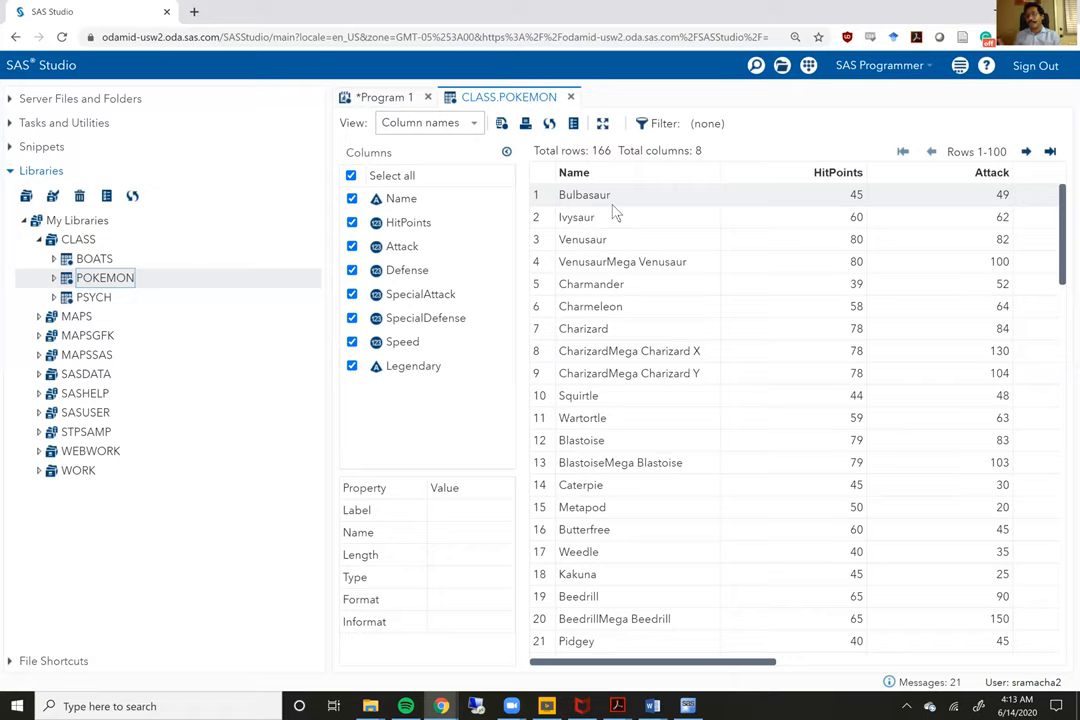
mouse_move(585, 90)
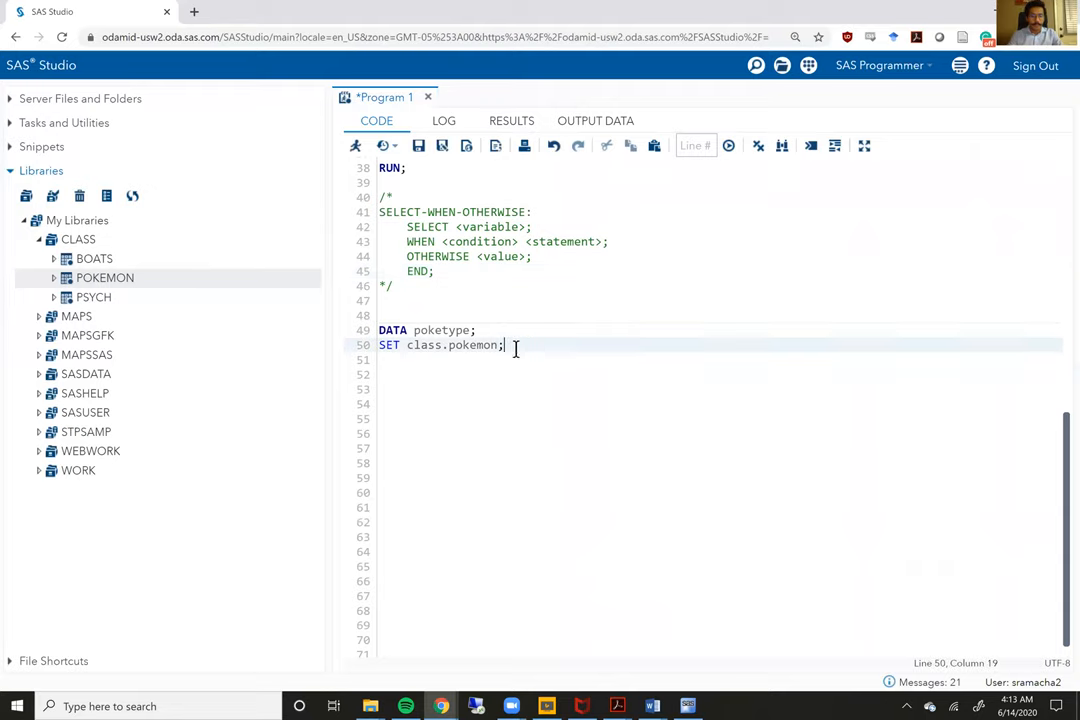
Step: Write SELECT (name); with WHEN ('Squirtle') type = 'Water';
text(SELECT)
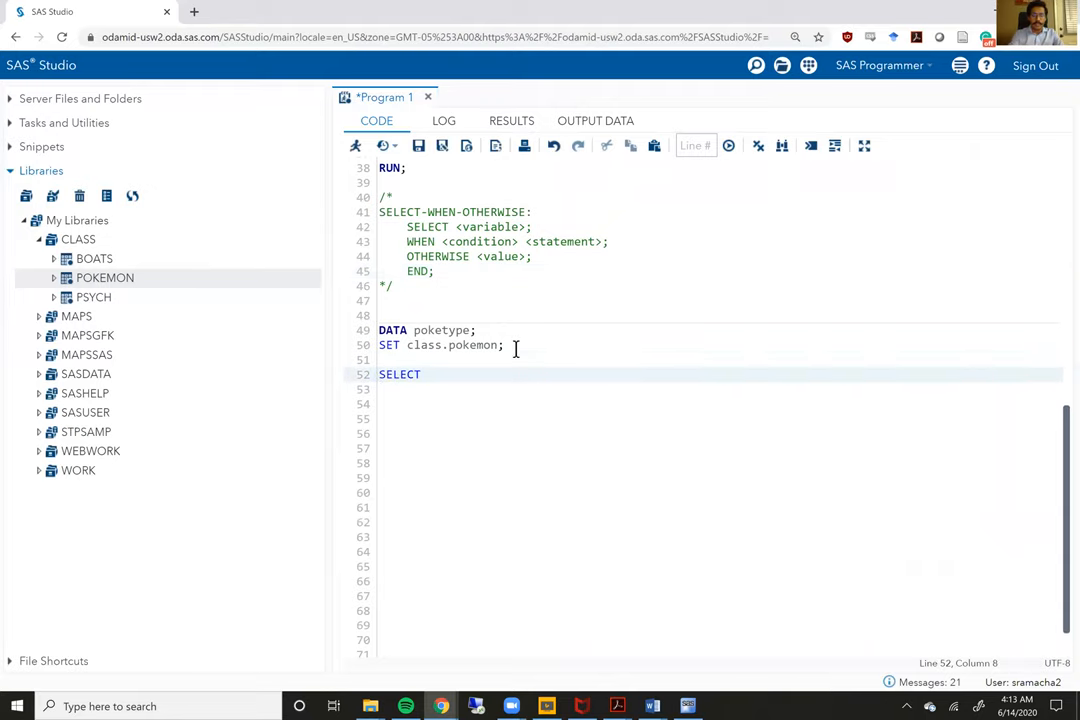
text(())
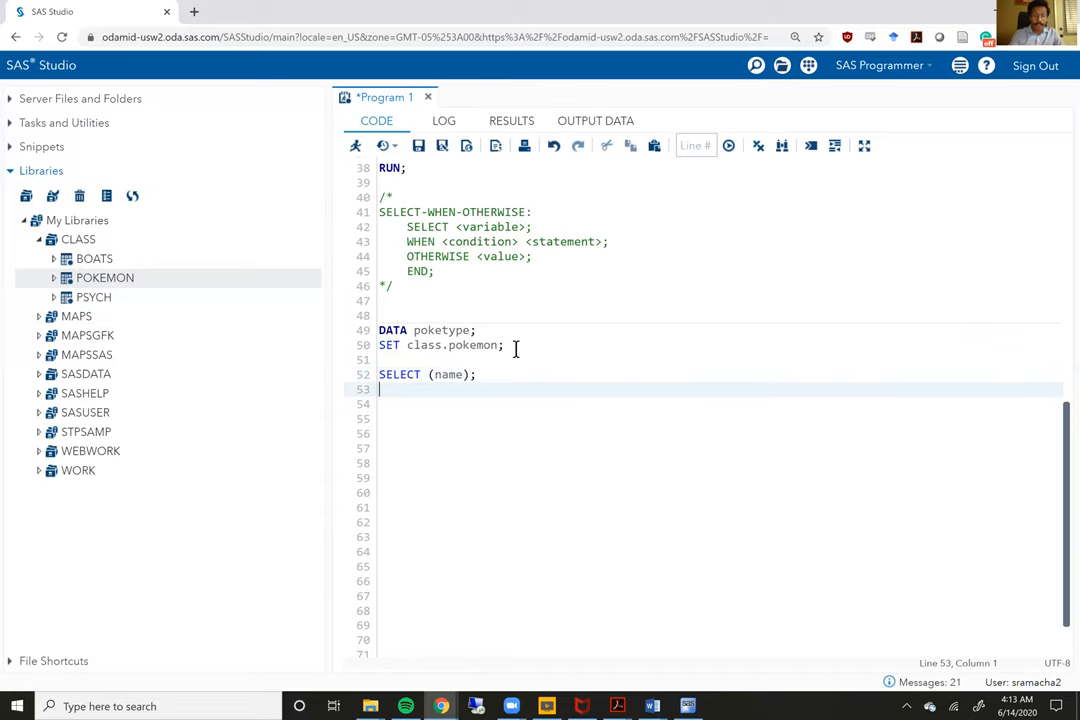
text(WHEN)
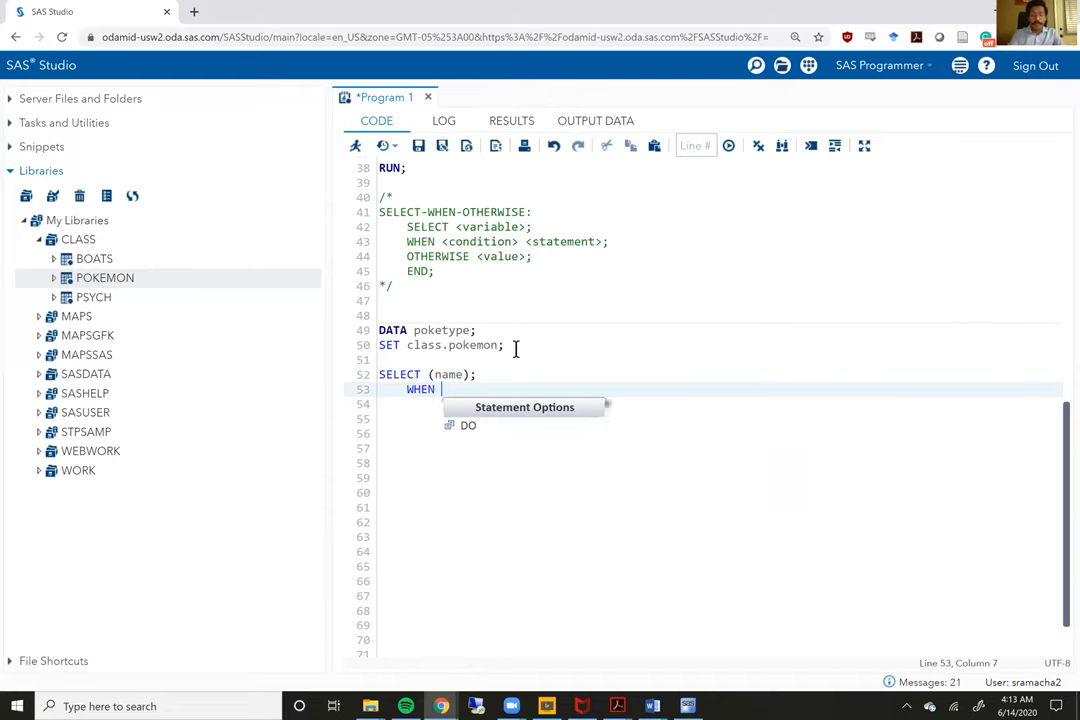
text(()
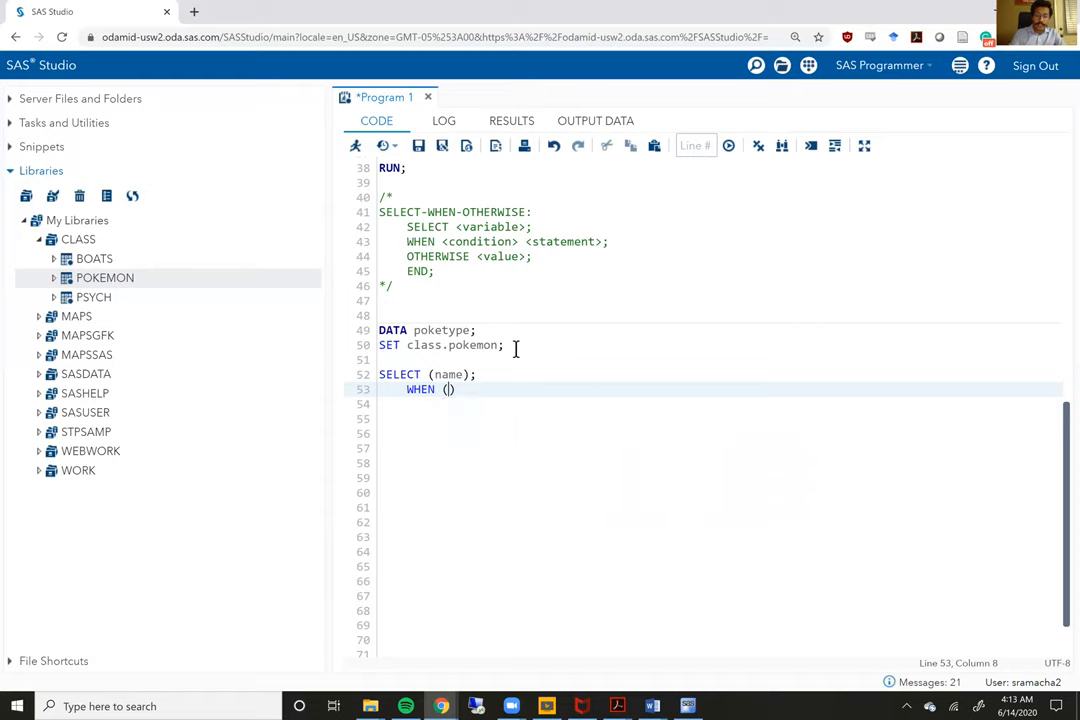
text('Squi')
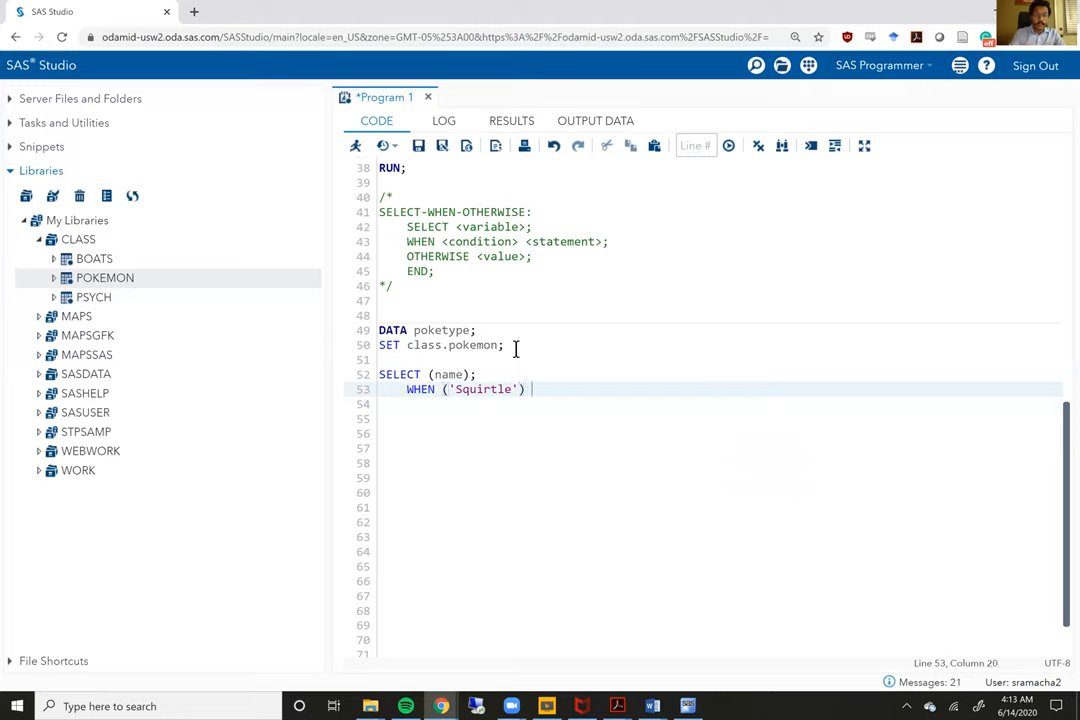
text(type = 'Wa')
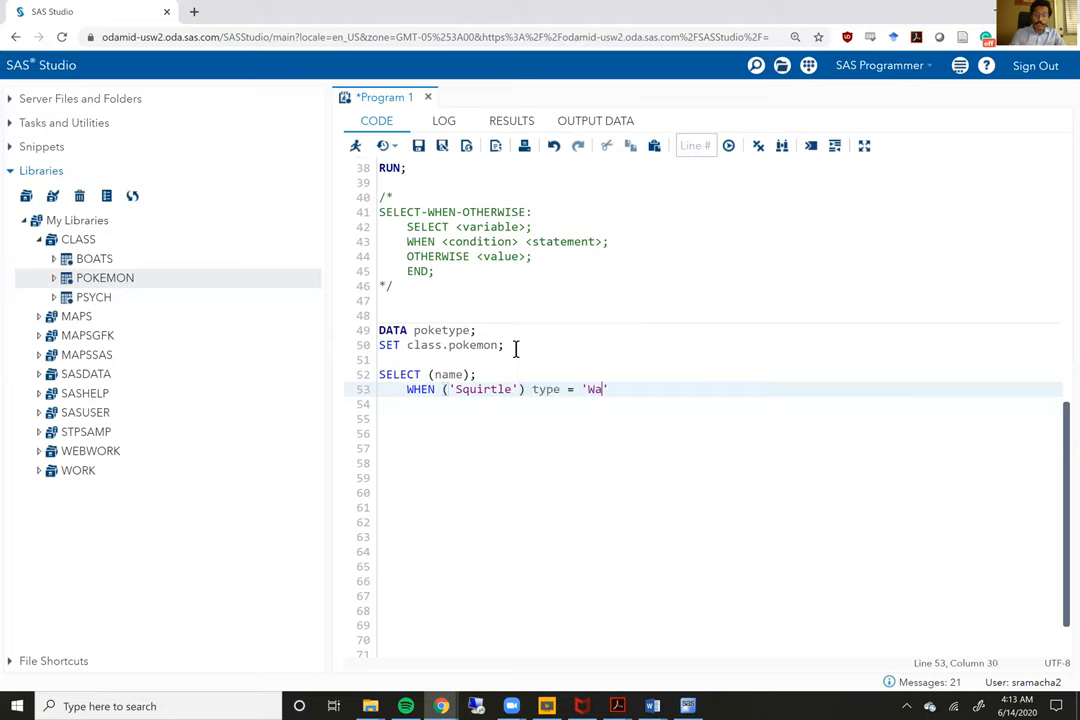
text(ter';)
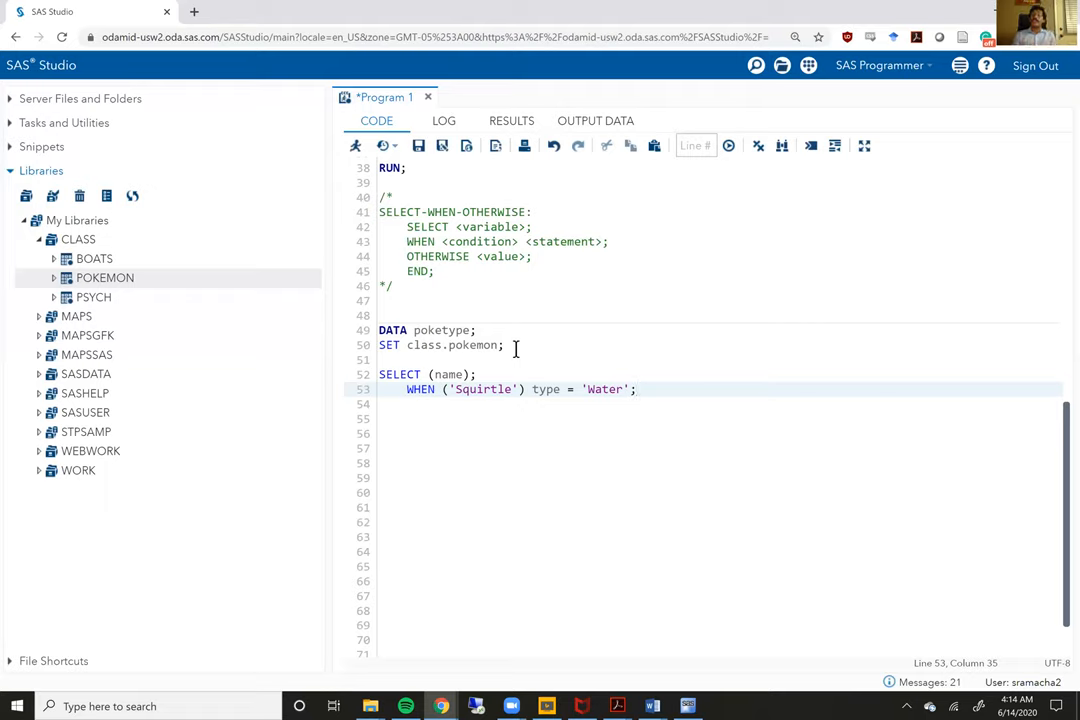
double_click(447, 374)
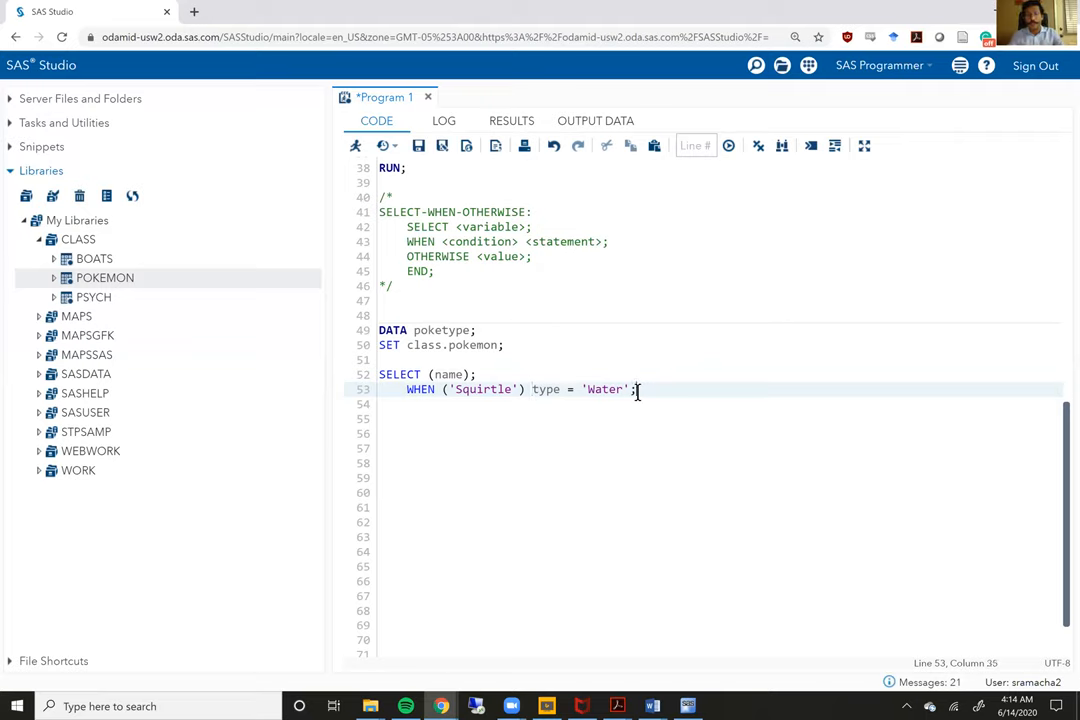
Step: Add WHEN branches typing Bulbasaur as 'Grass' and Charmanader as 'Fire'
text(WHEN)
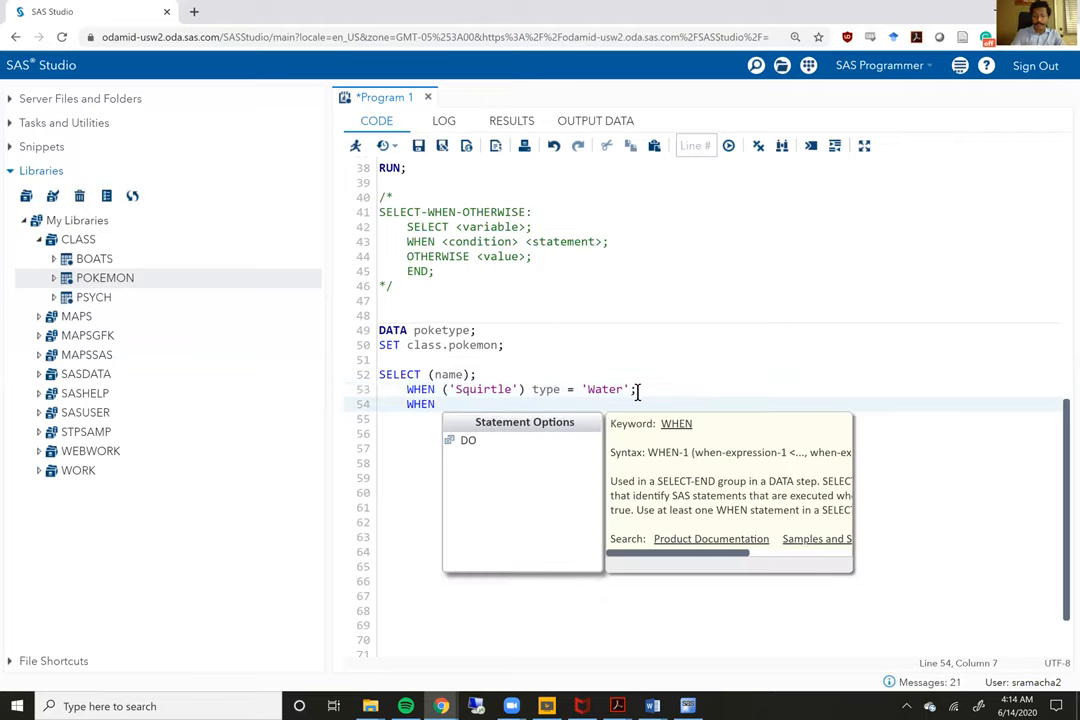
text(())
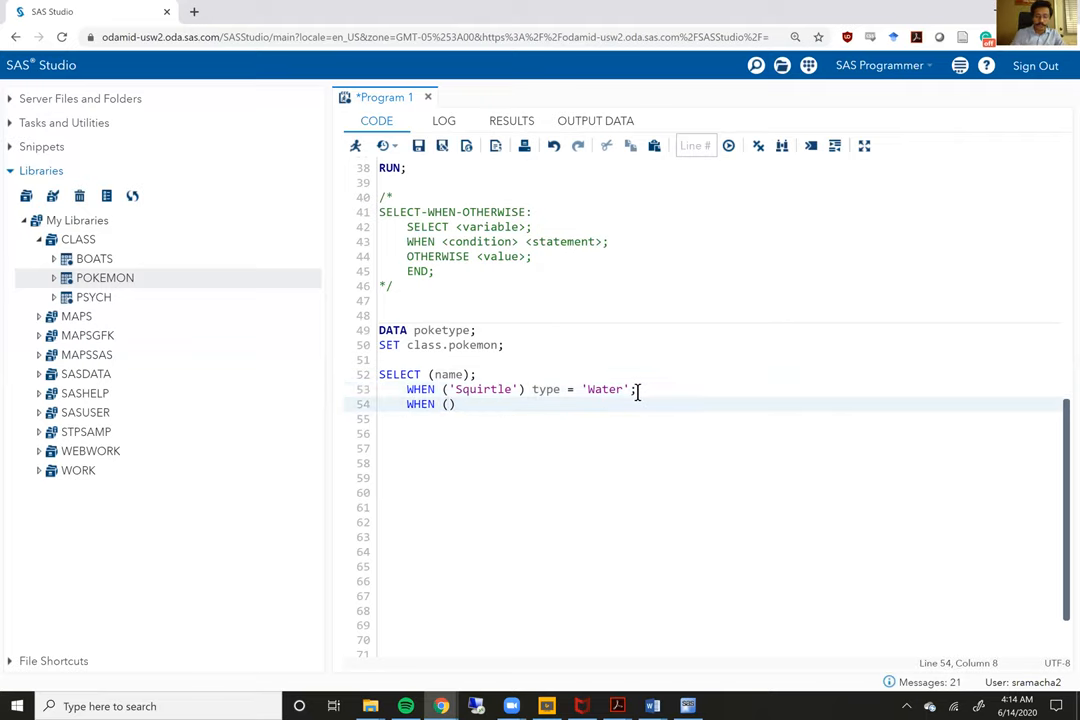
text(Bu')
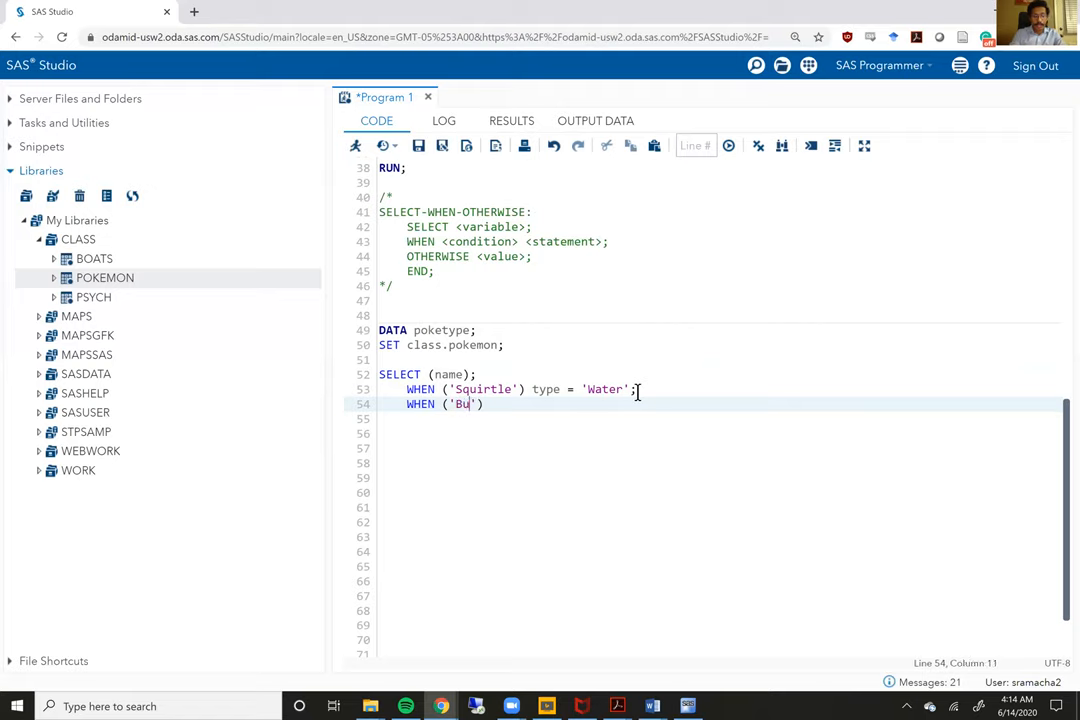
text(lba)
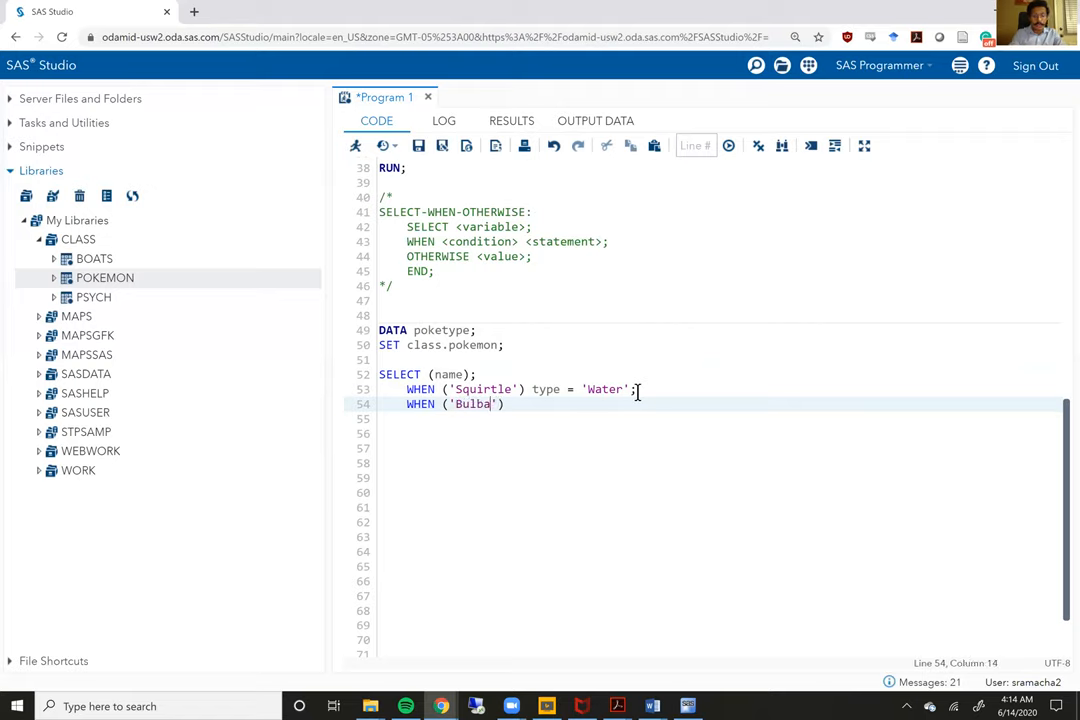
text(saur)
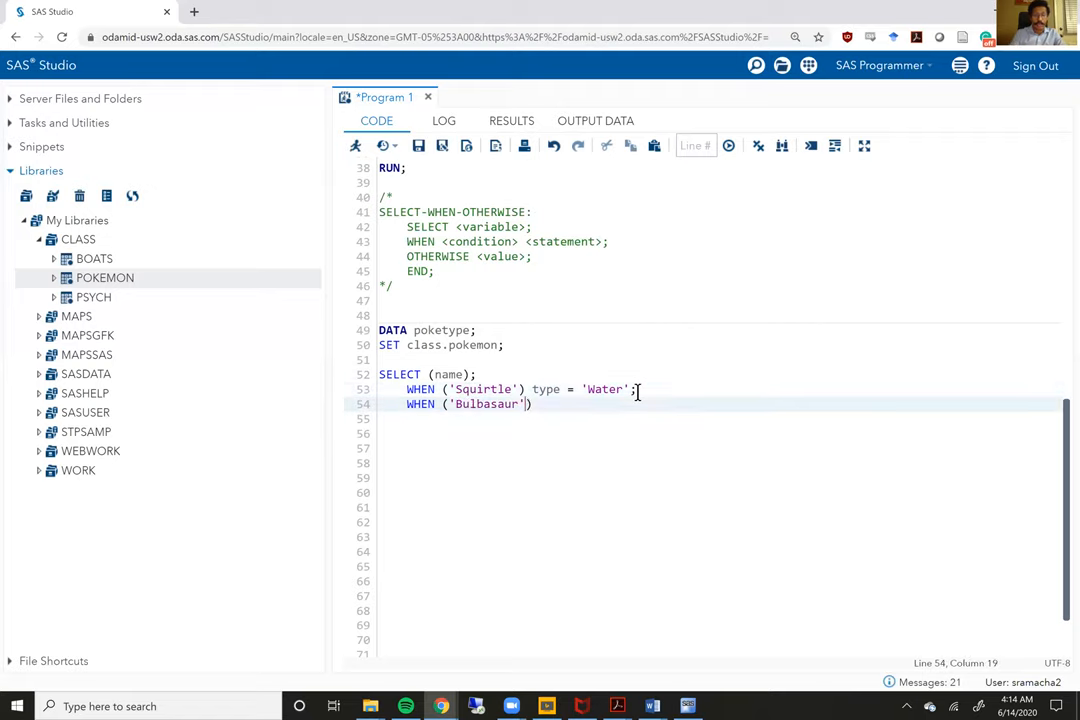
text(type =)
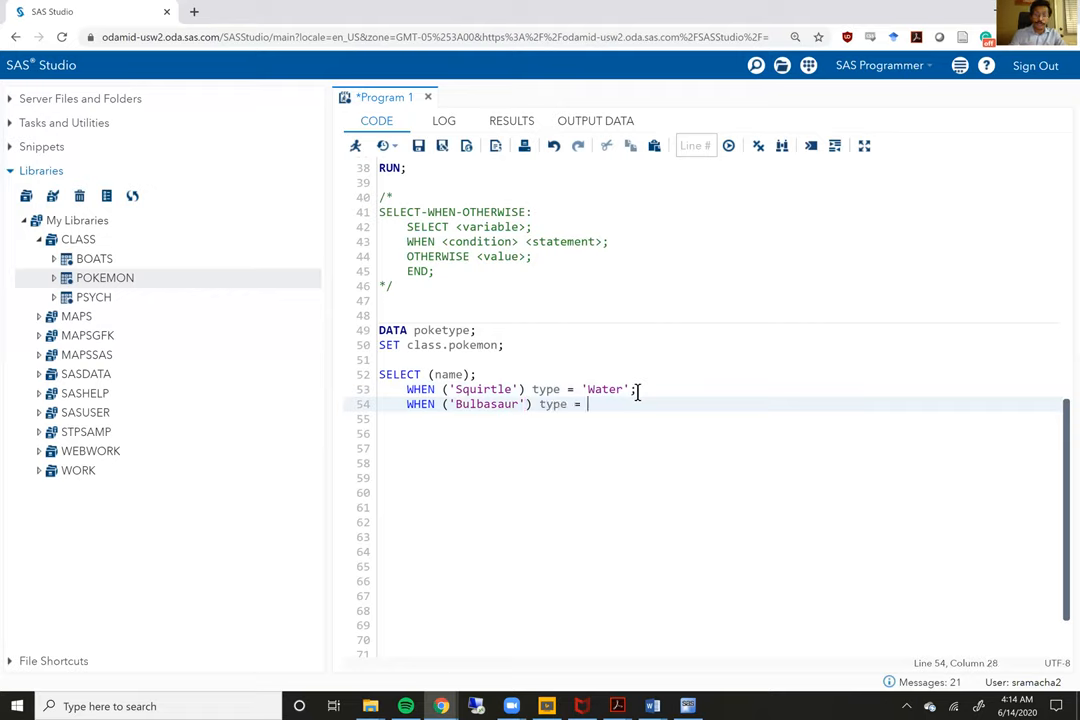
text('Grads)
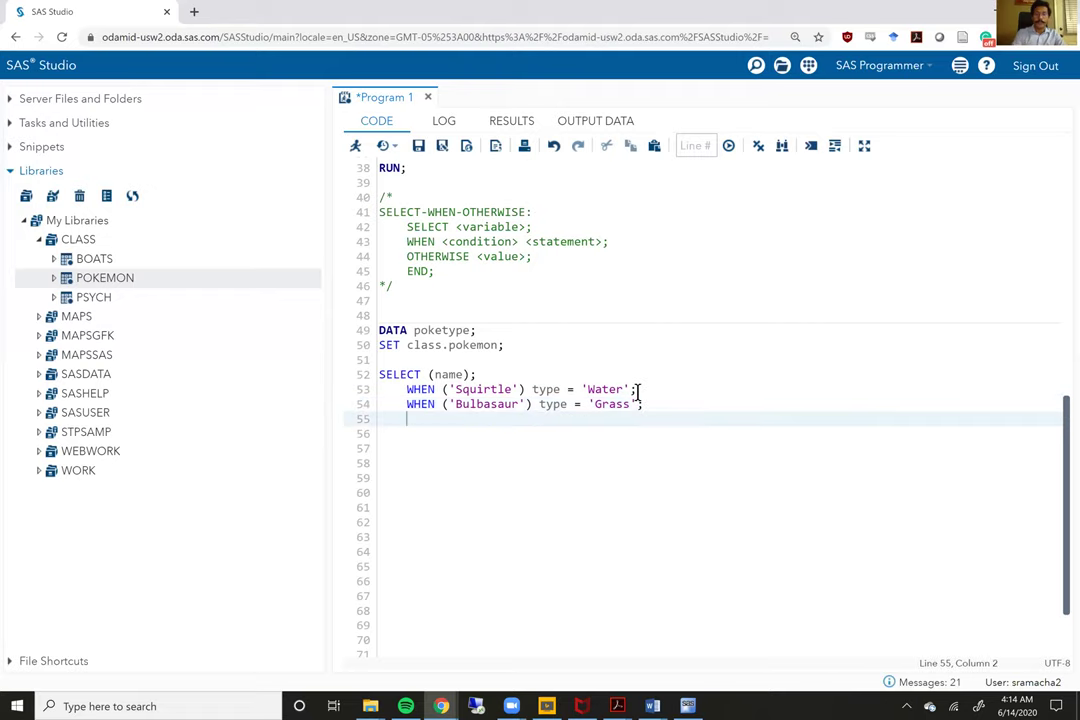
text(WHEN ()
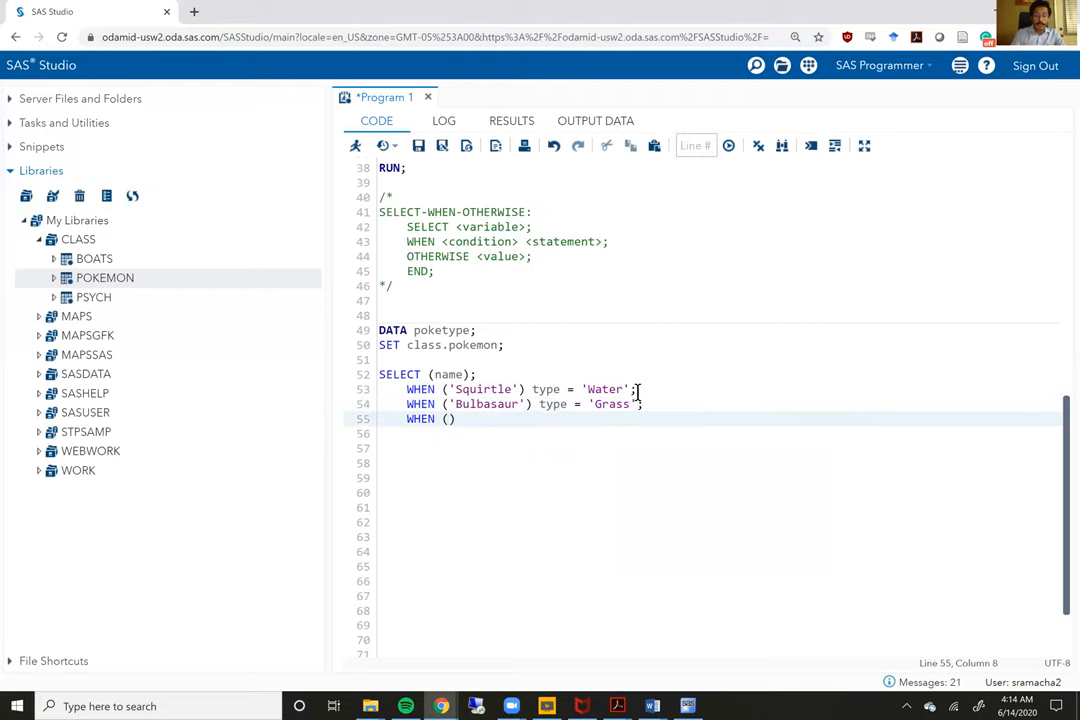
text(Charmanader')
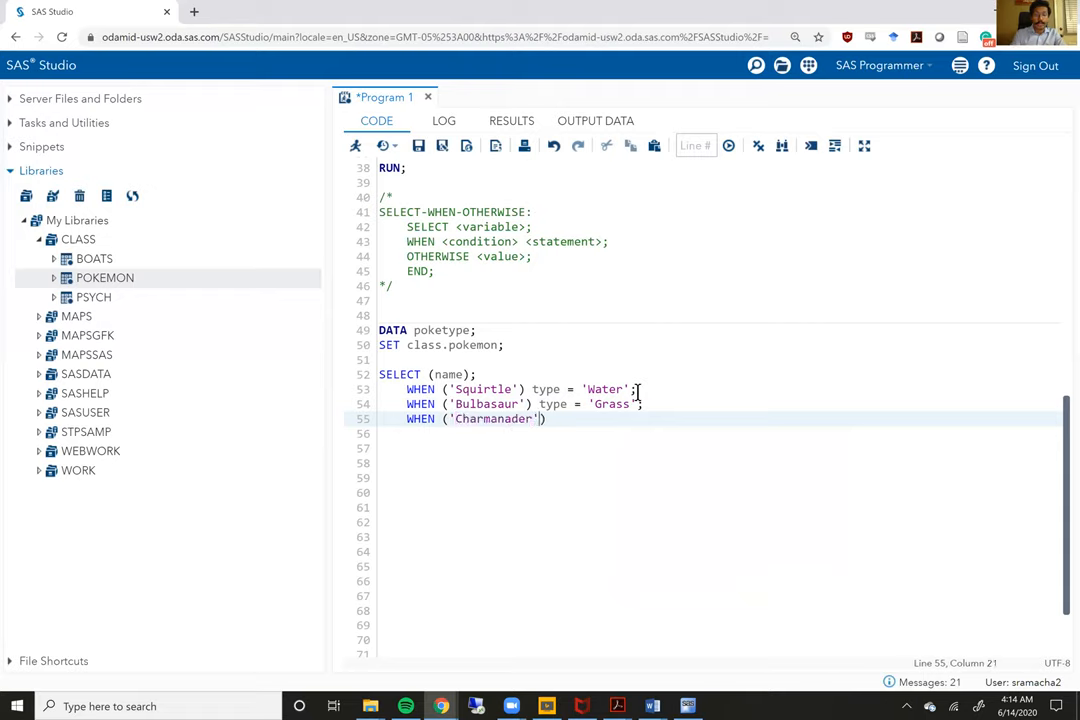
text(type = ')
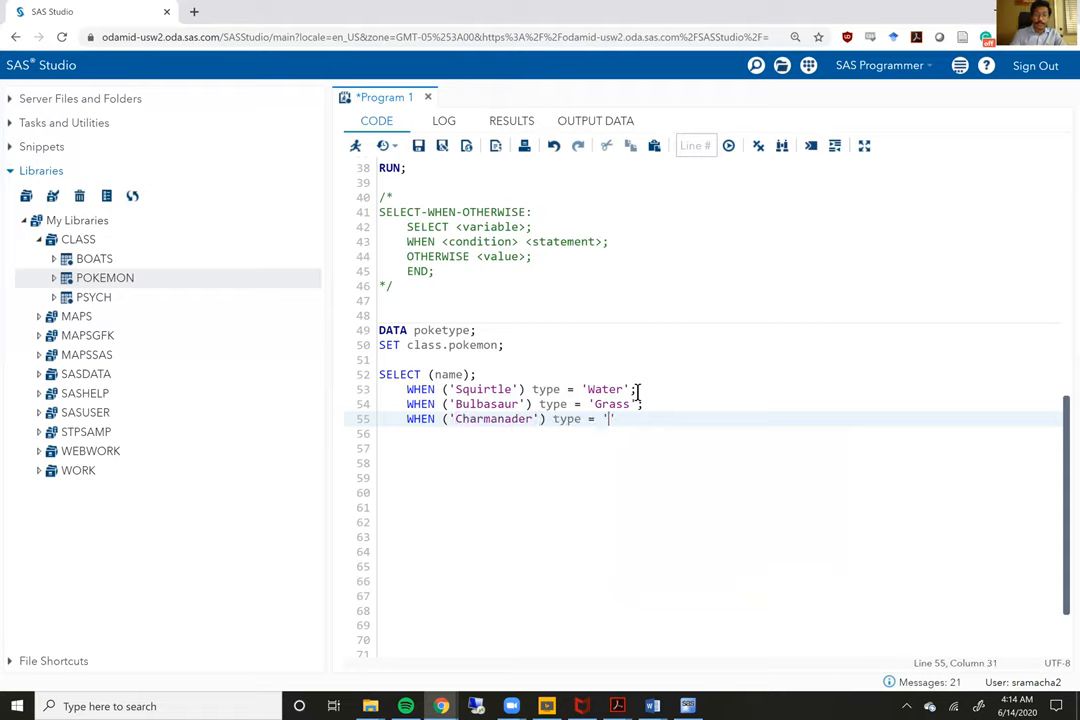
text(Fire';)
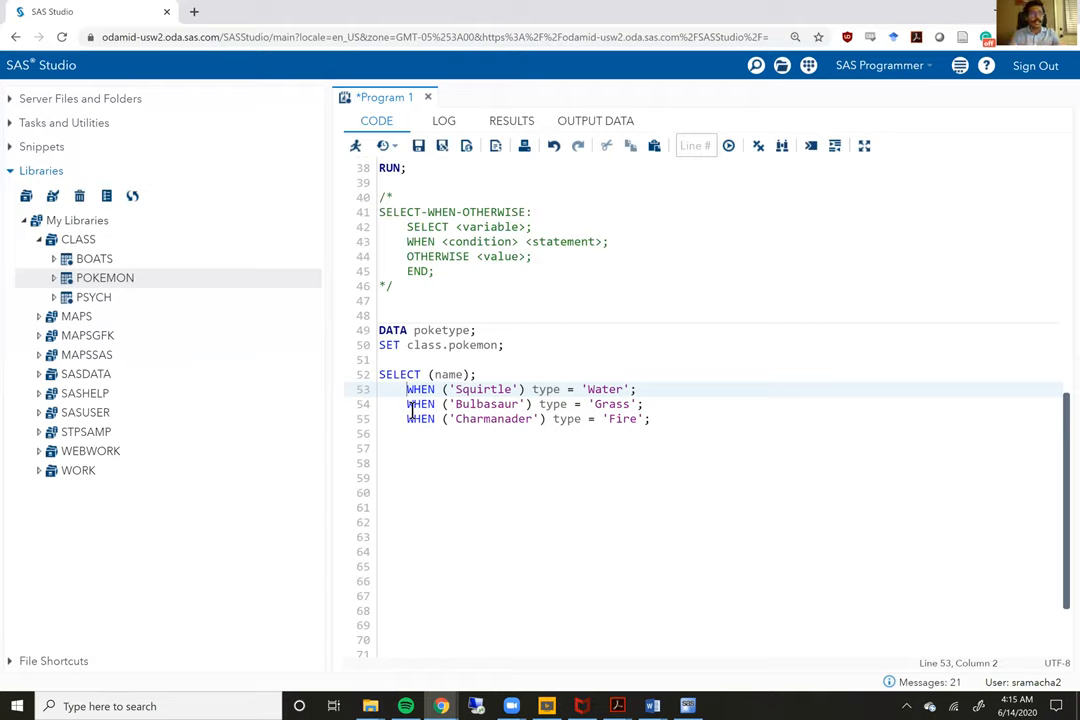
Step: Add WHEN ('Caterpie', 'Weedle', 'Kakuna', 'Beedrill') type = 'Grass'; after the Charmanader line
click(653, 418)
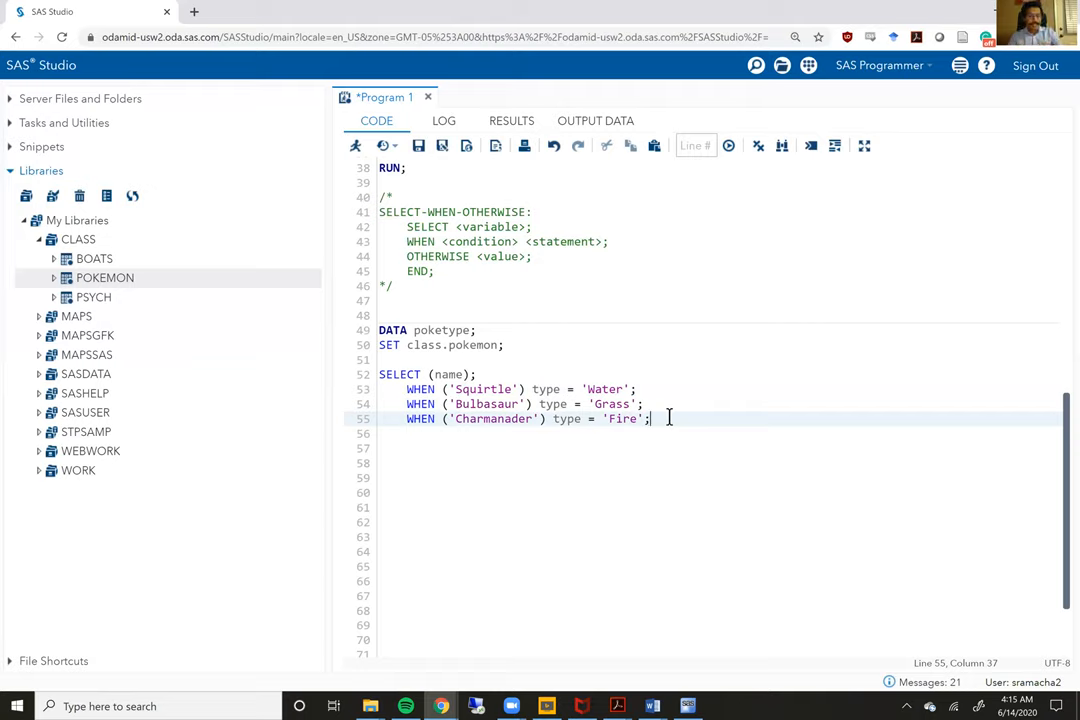
text(WHEN)
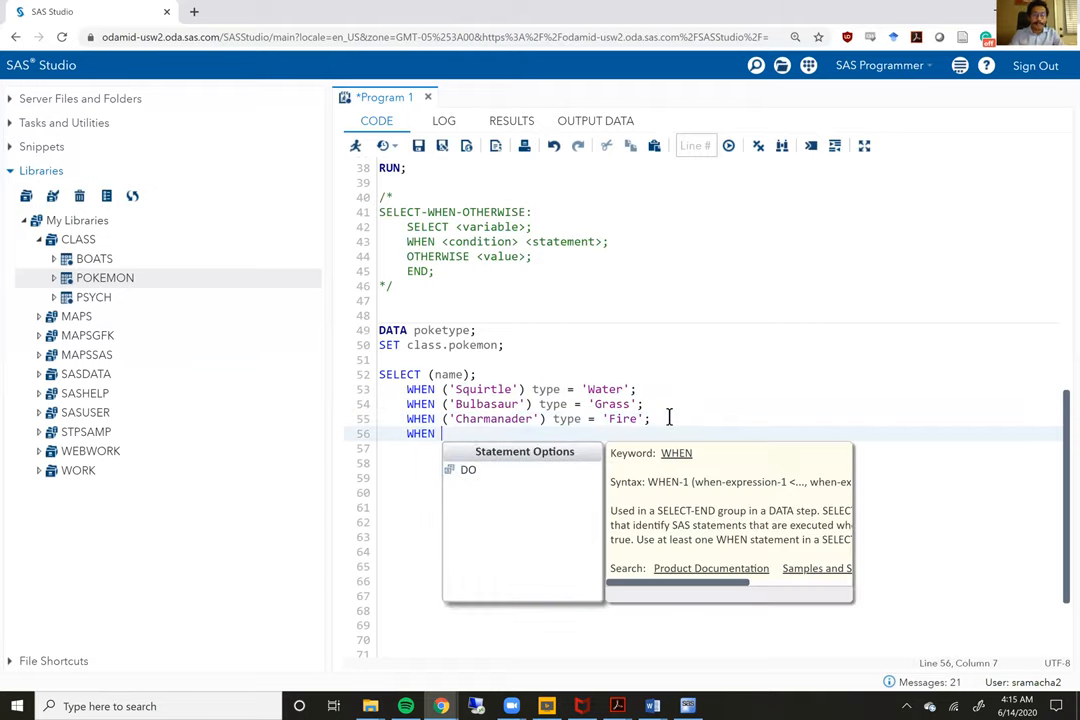
text(())
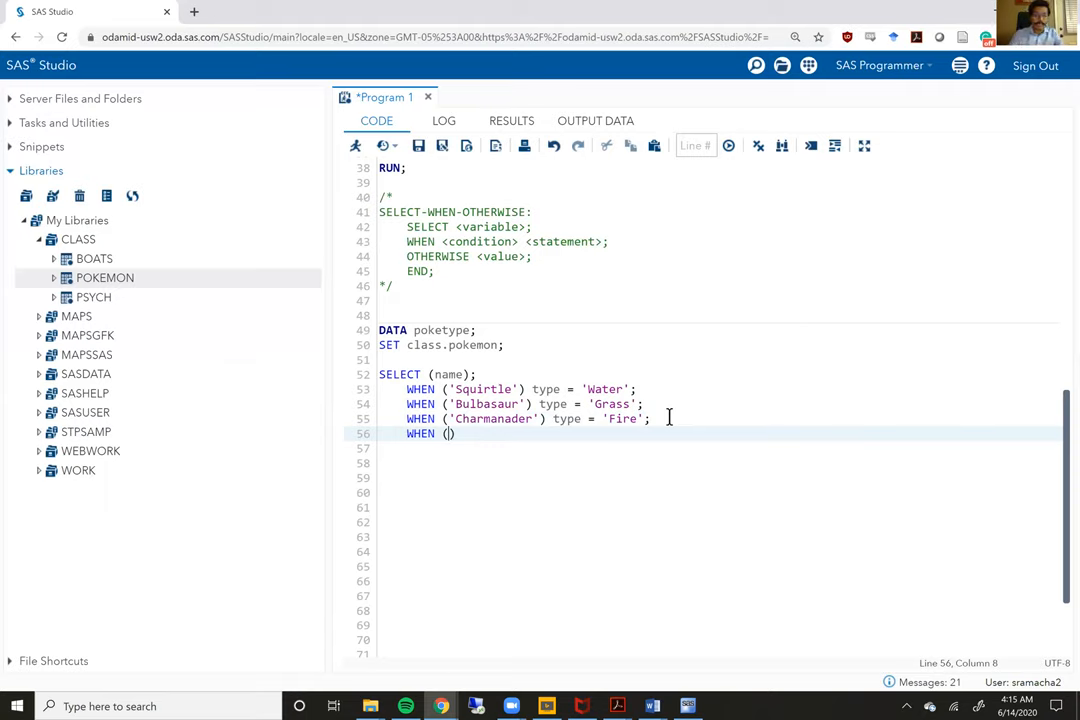
text(Ca')
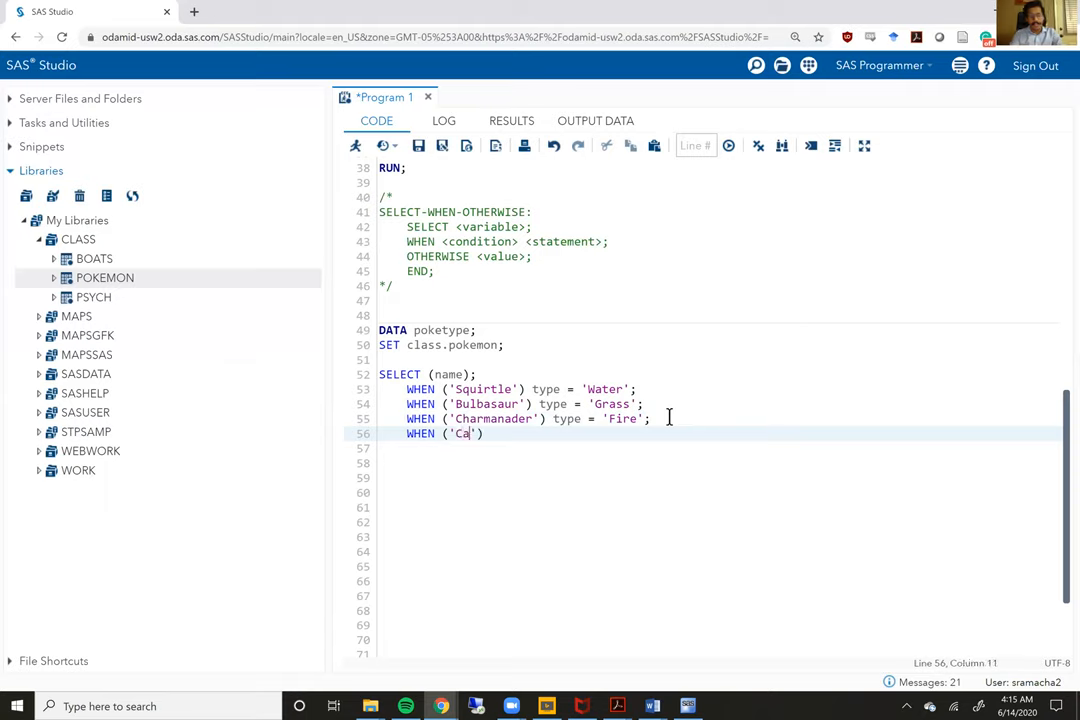
text(terpi)
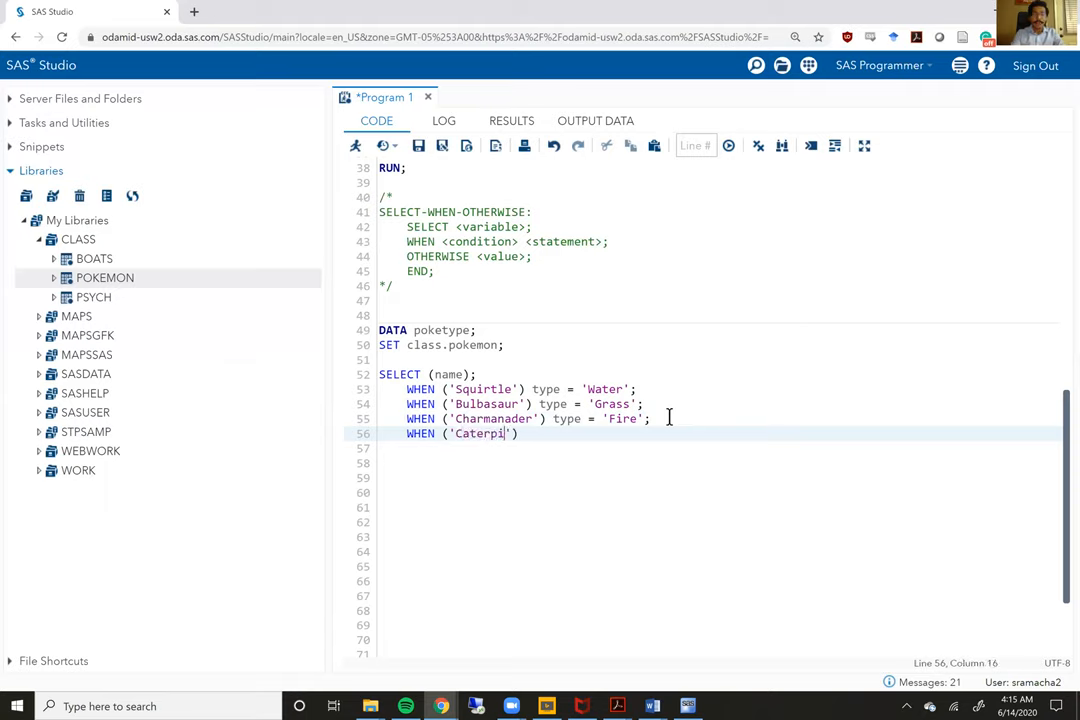
text(e)
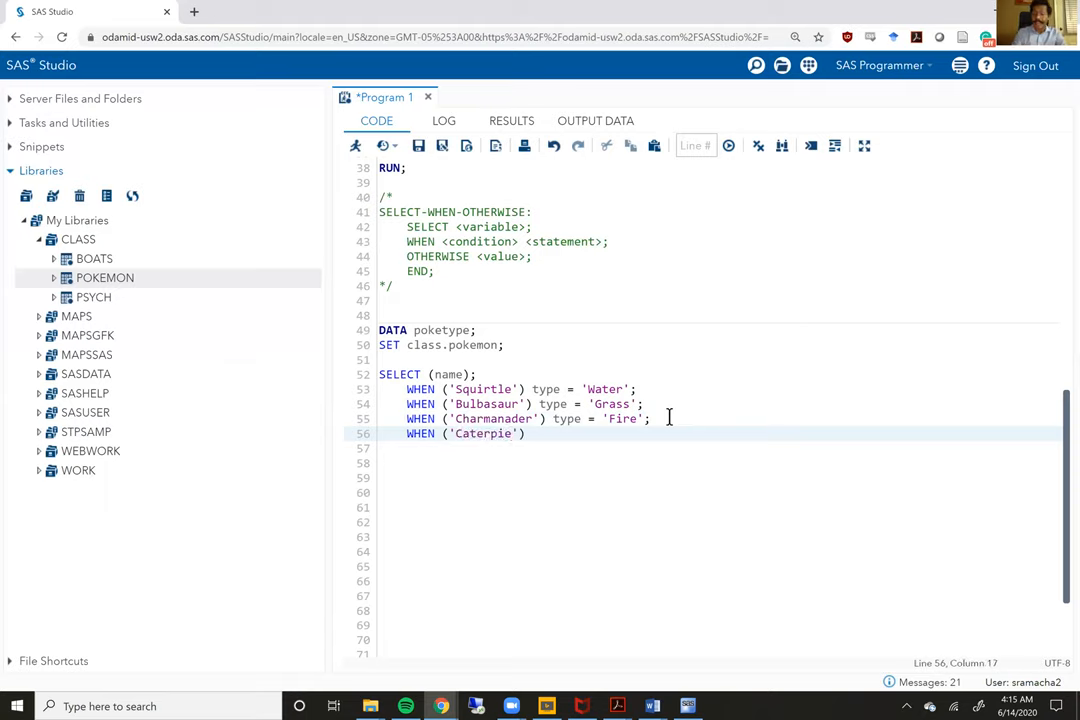
text(, '')
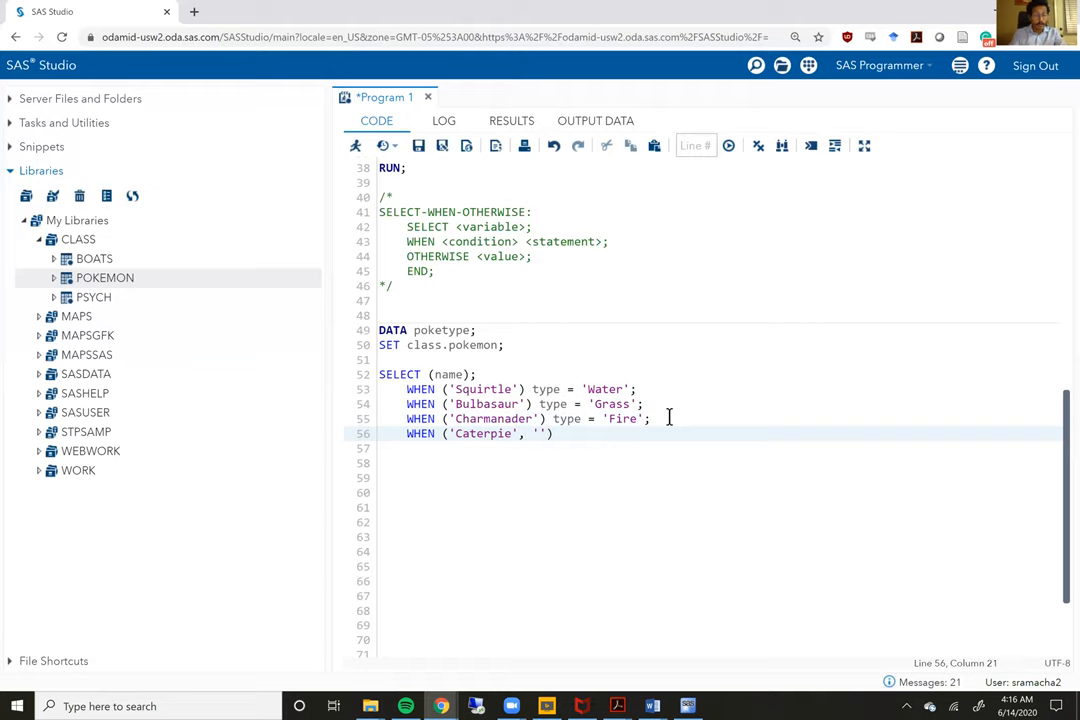
text(Weedle')
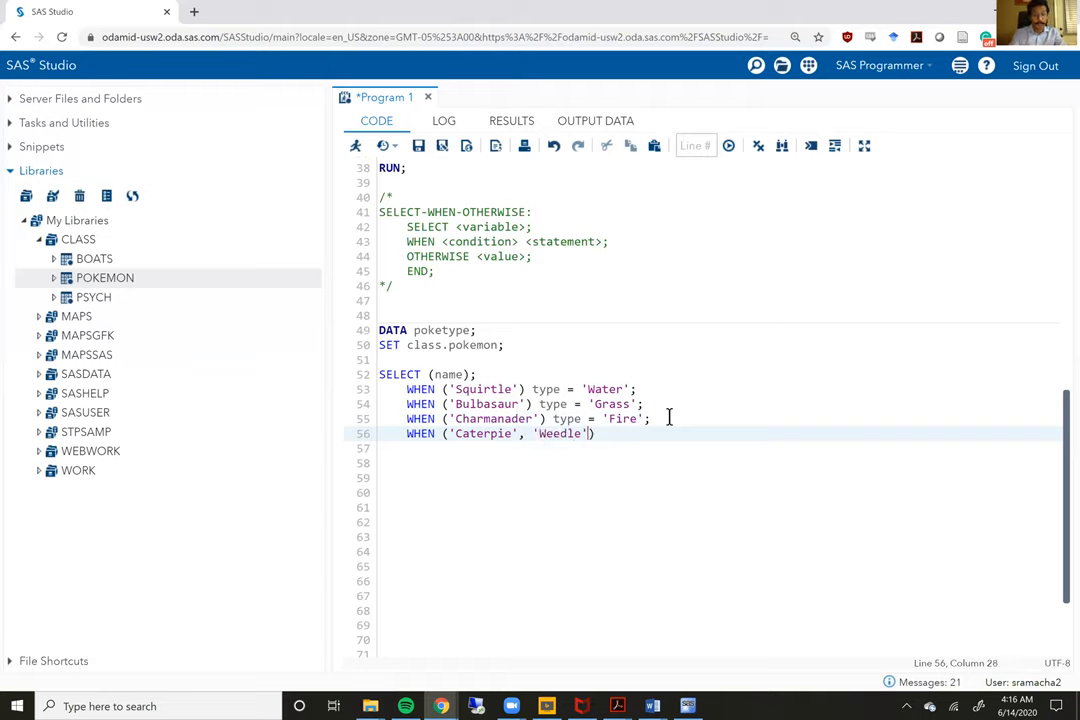
text(, '')
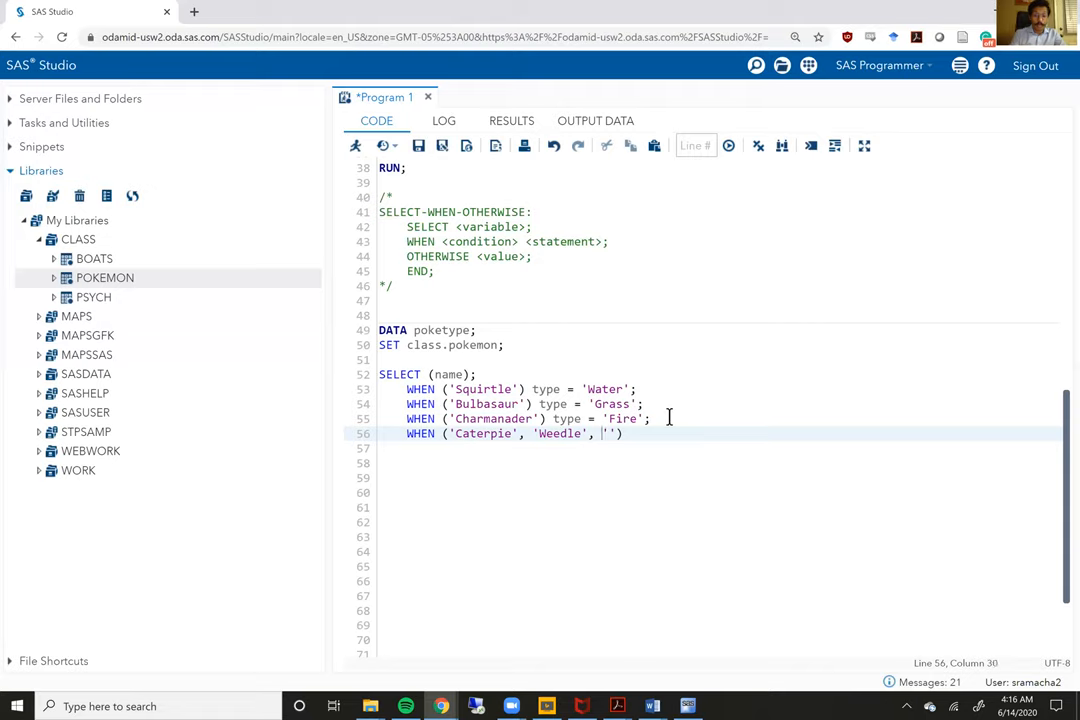
text(Kakuna)
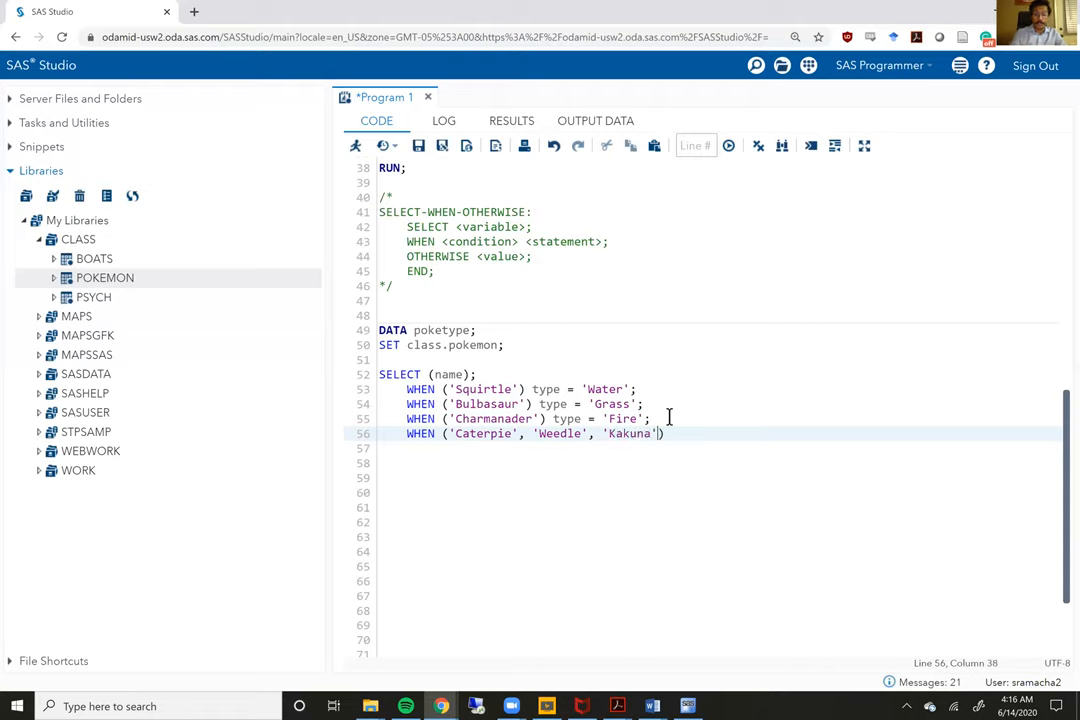
text(, 'Beed')
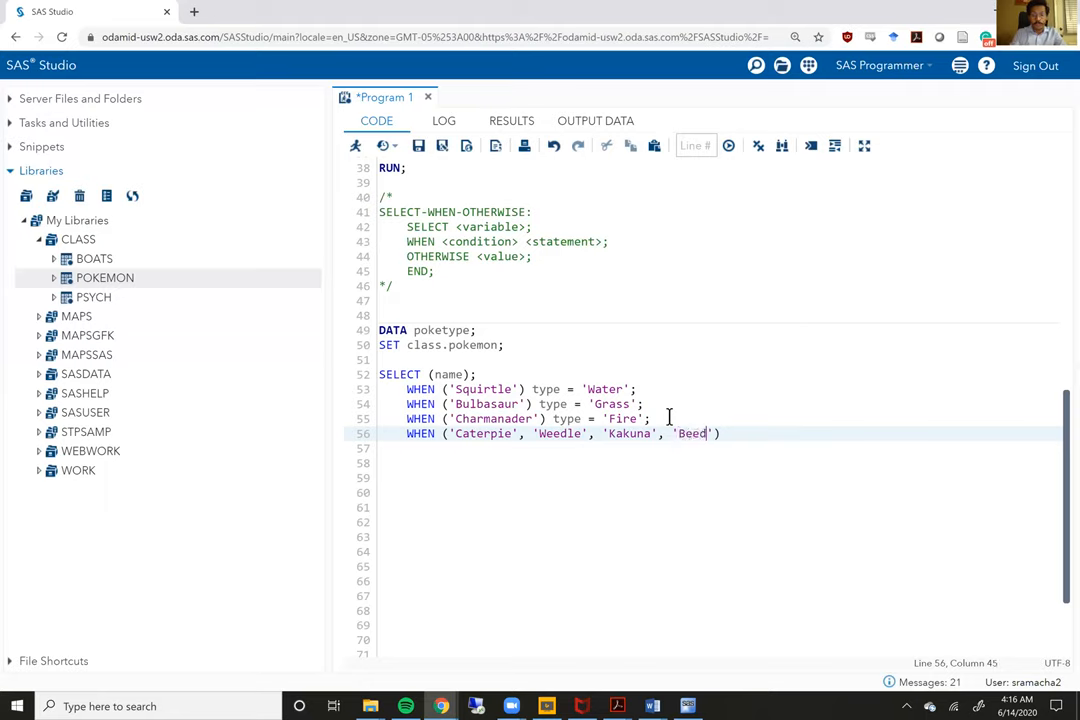
text(rill)
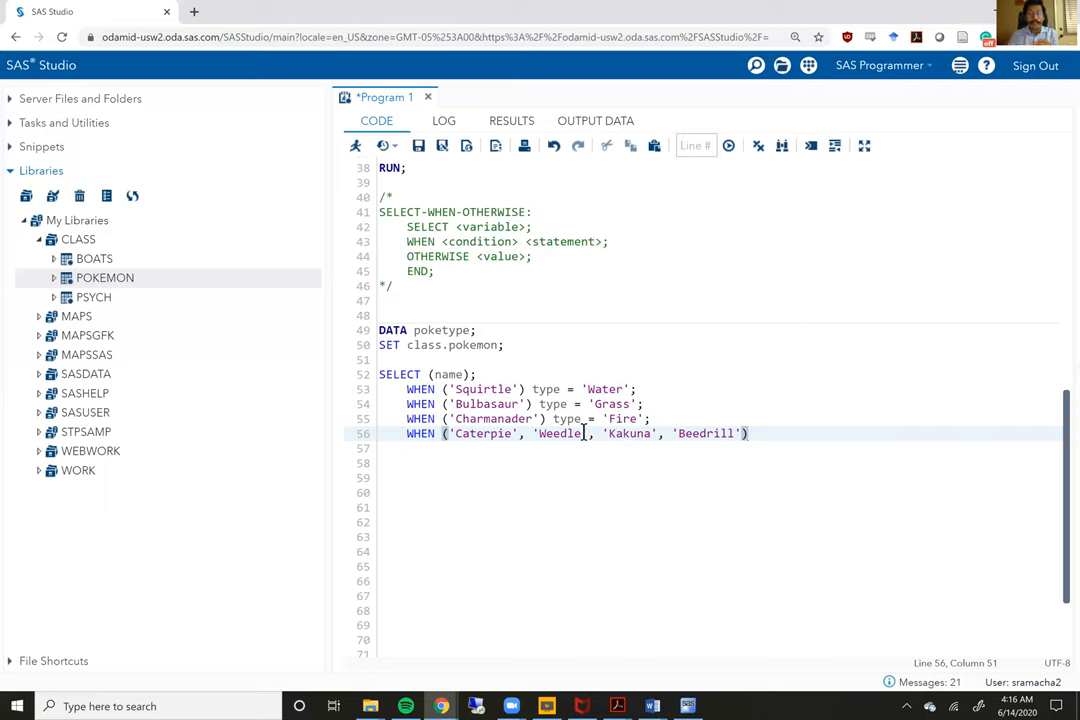
mouse_move(673, 437)
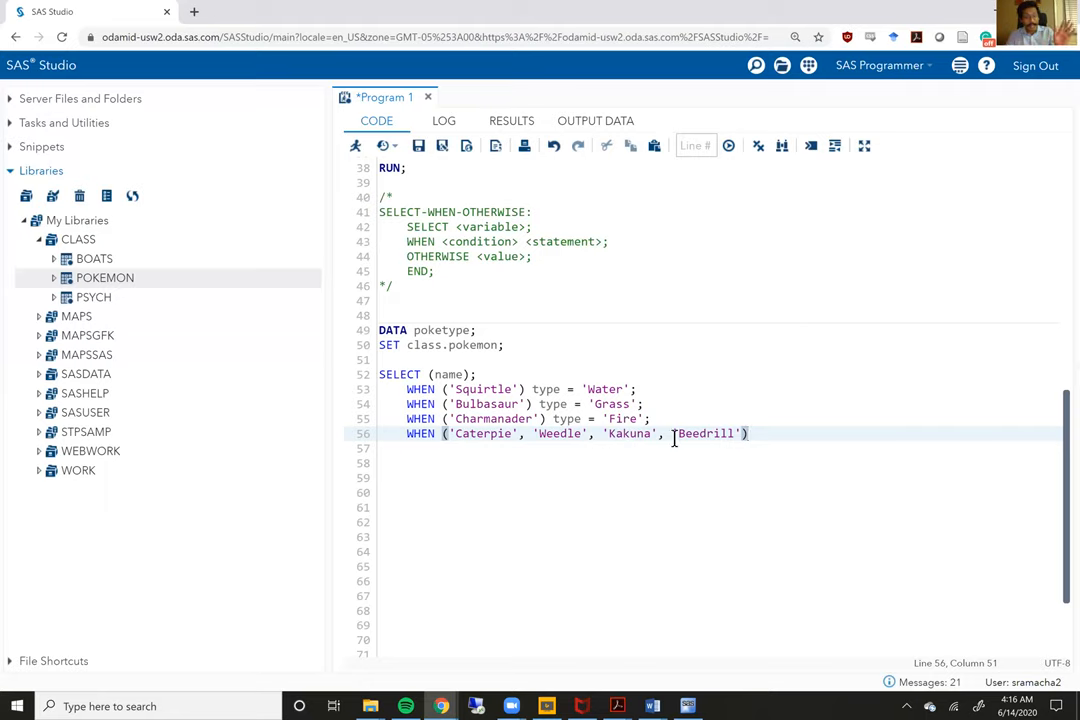
text(type = 'Grass)
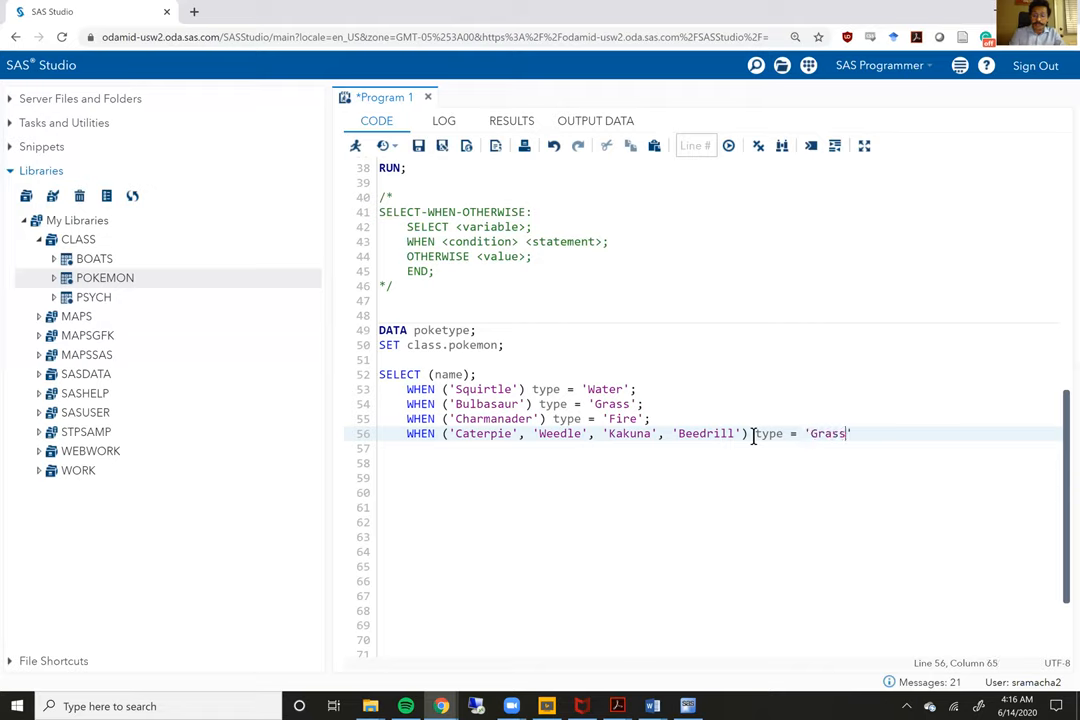
key(enter)
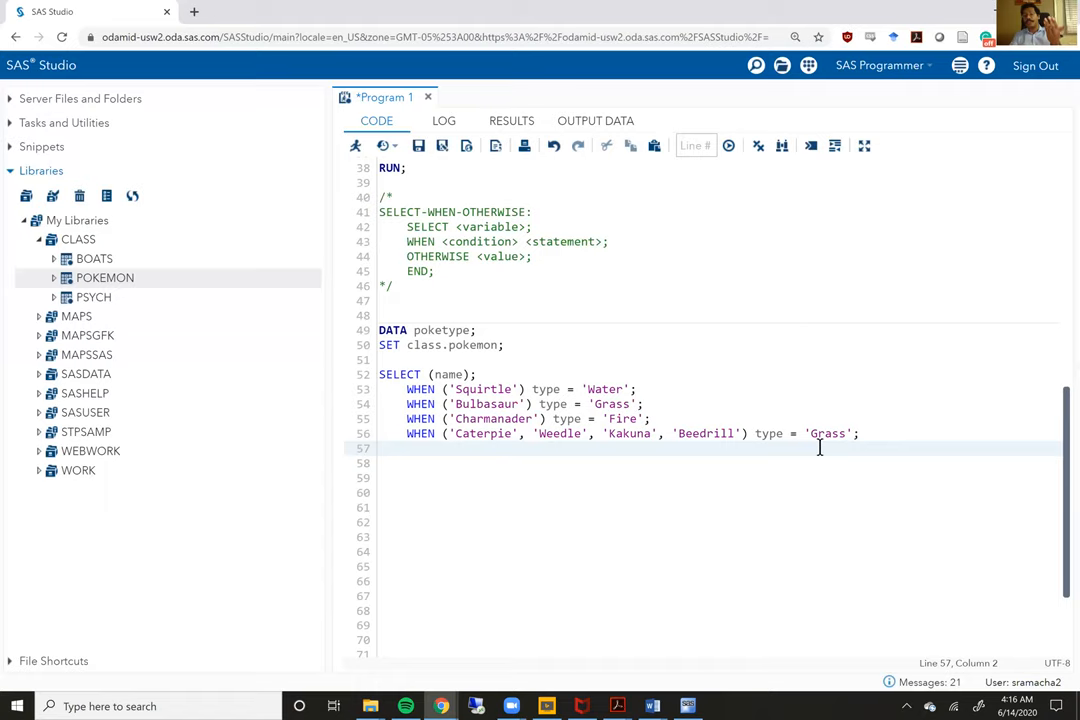
Step: Write OTHERWISE type = 'Legendary'; as a trial default branch
text(OTHERWISE ()
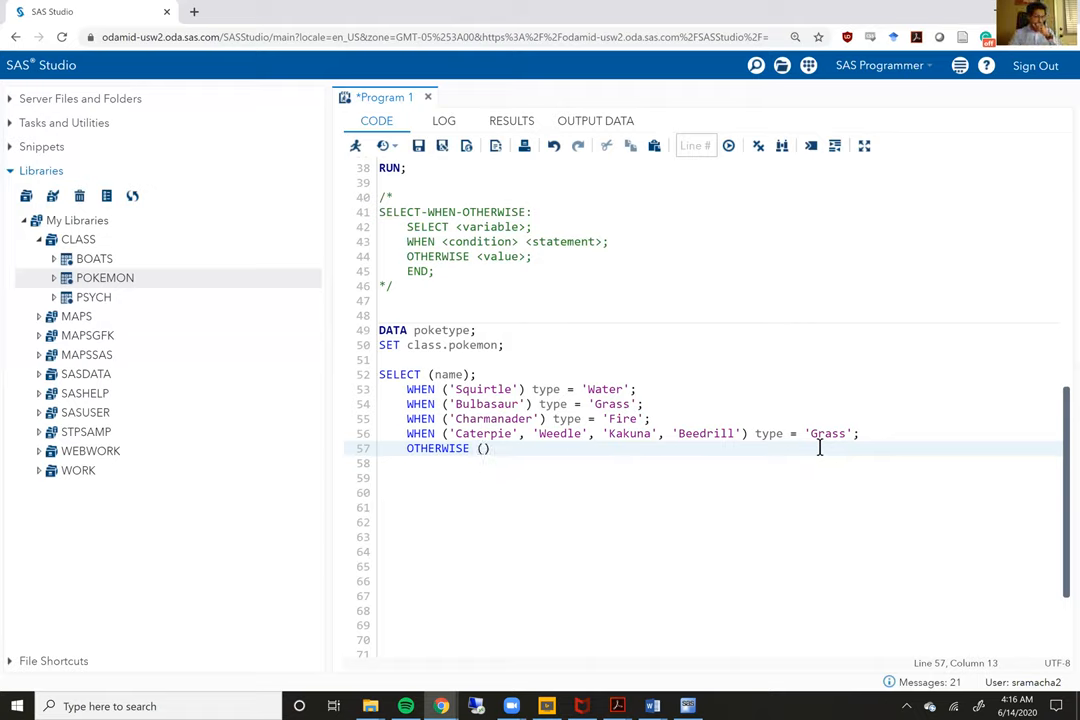
key(Backspace)
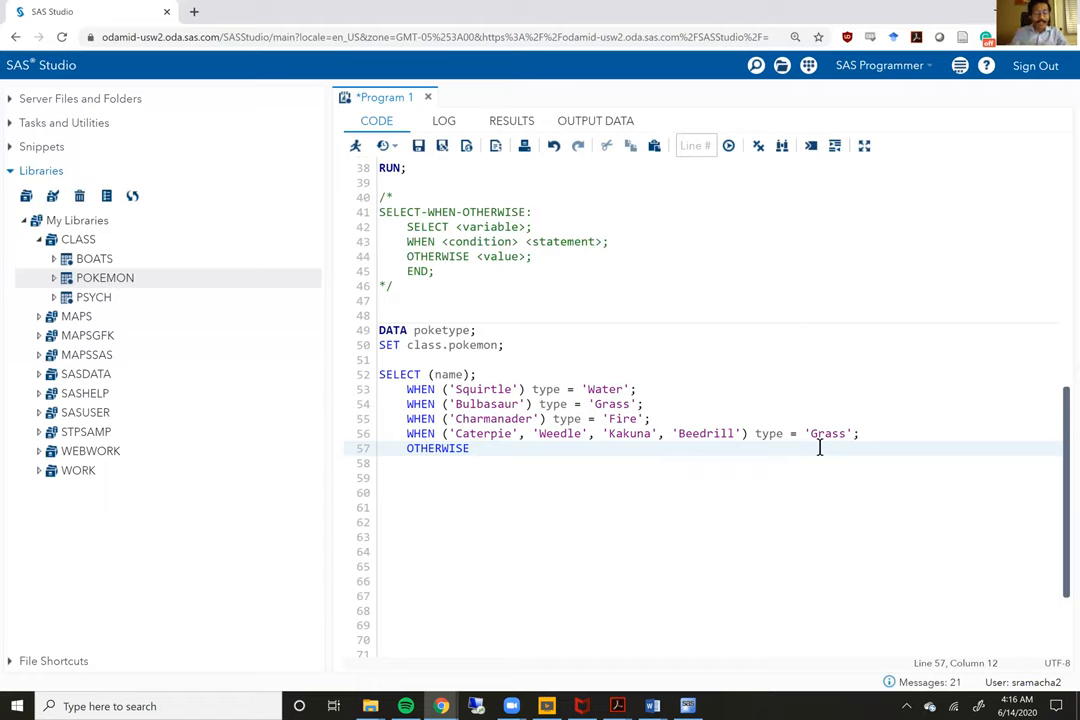
text(ty)
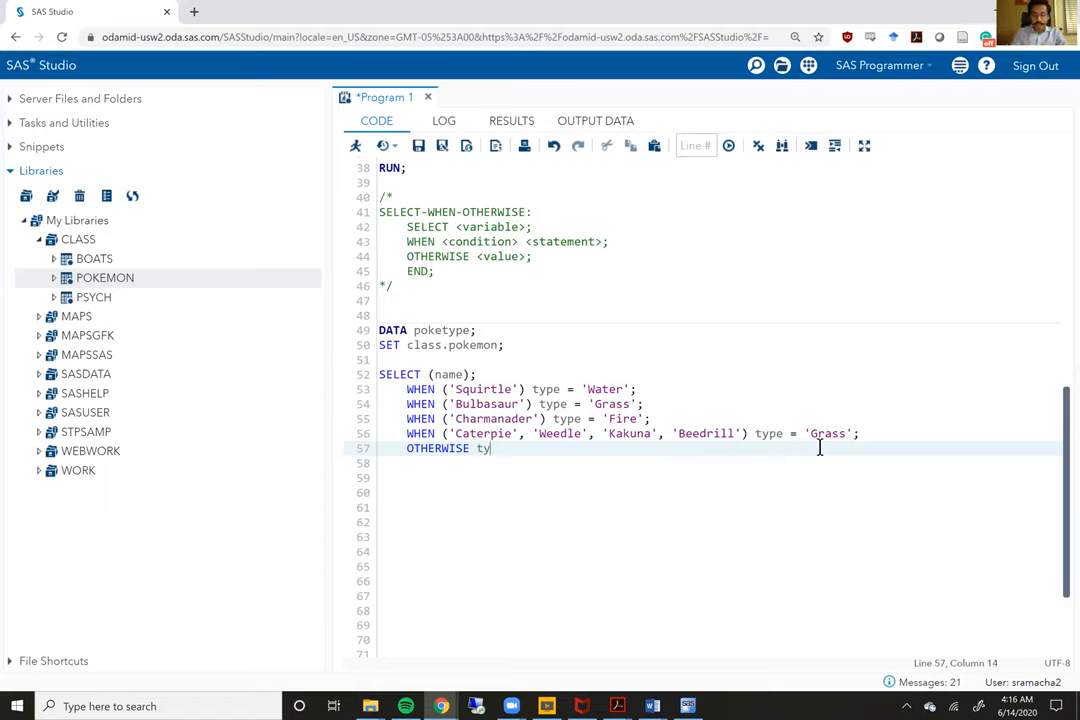
text(pe = ')
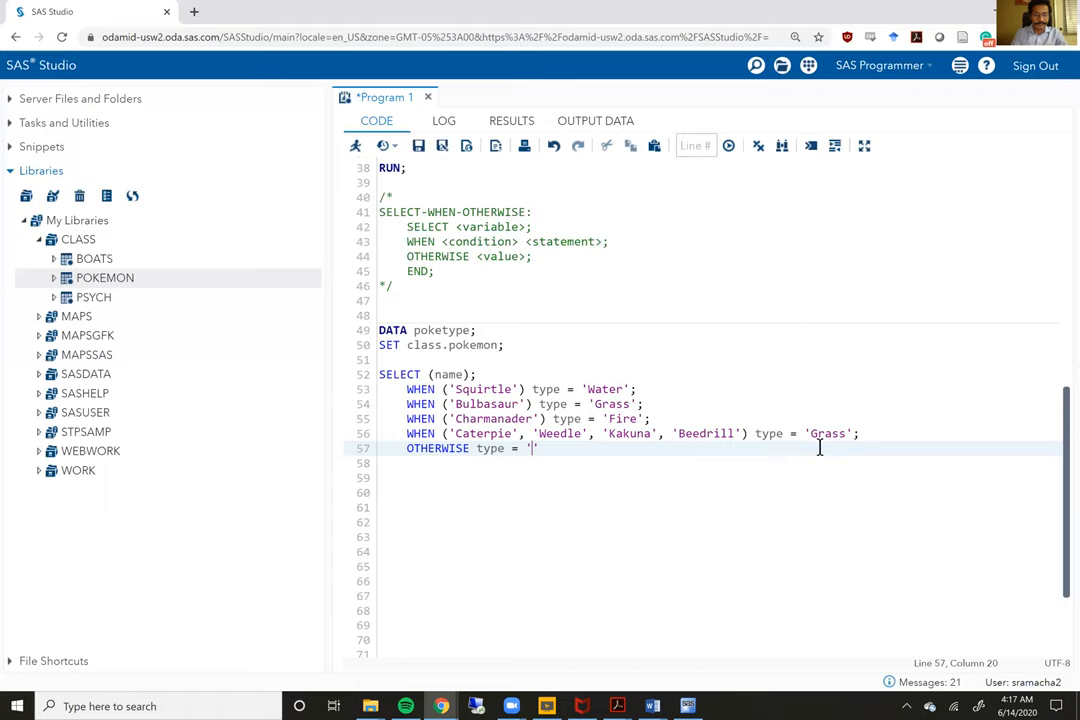
text(Leg)
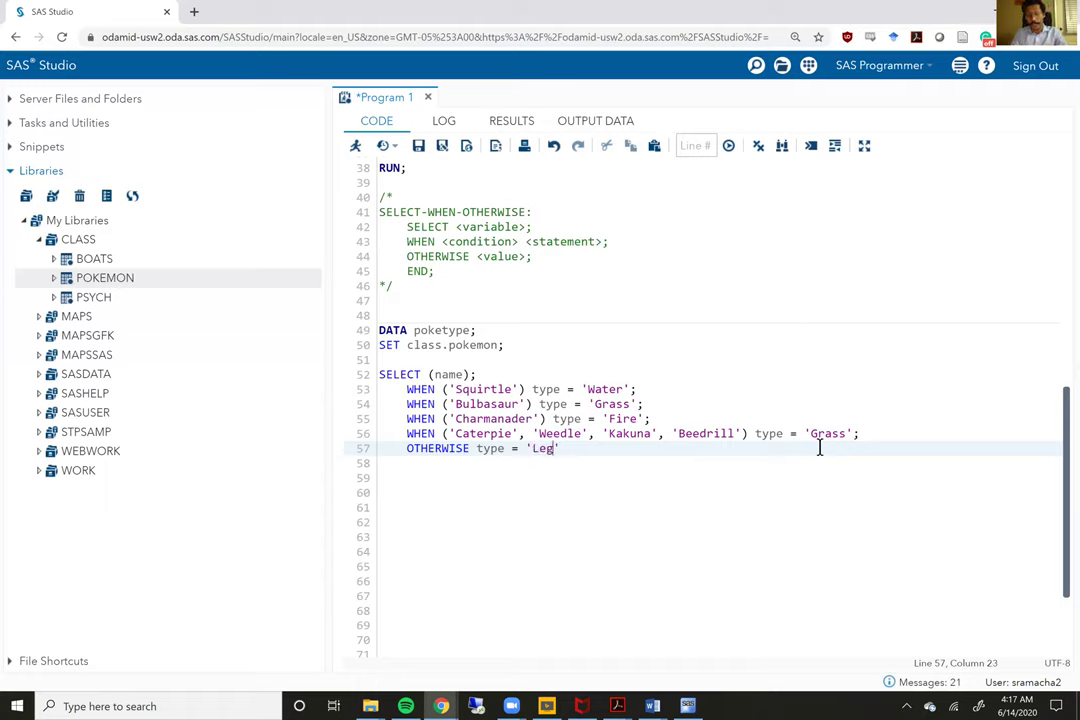
text(endary)
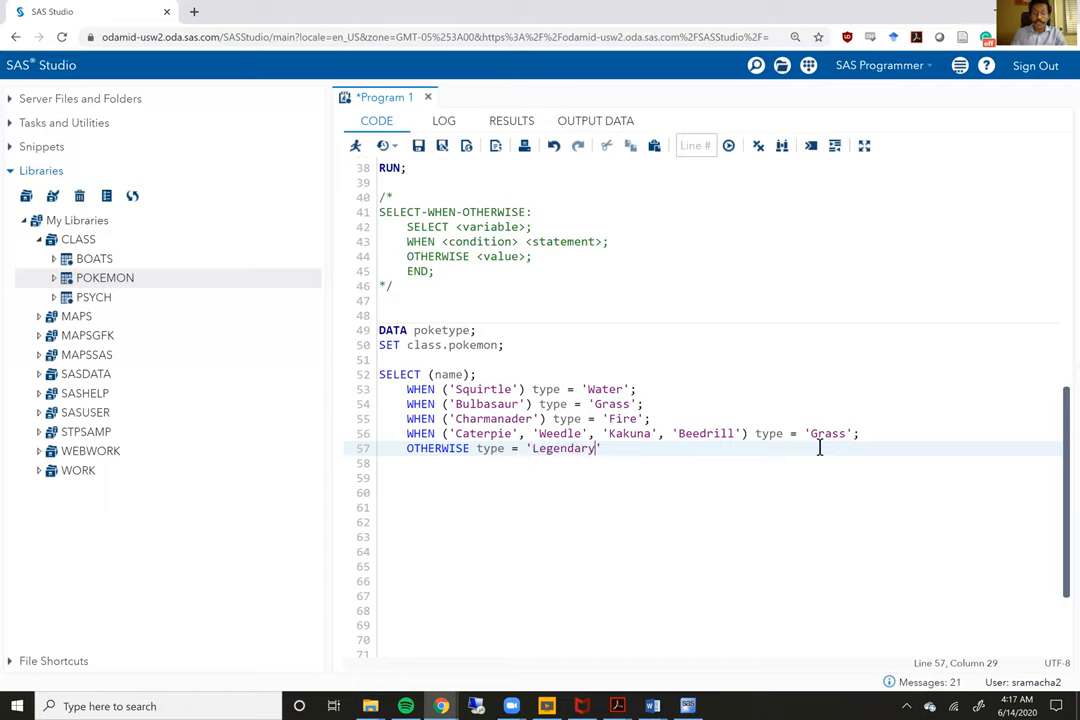
text(;)
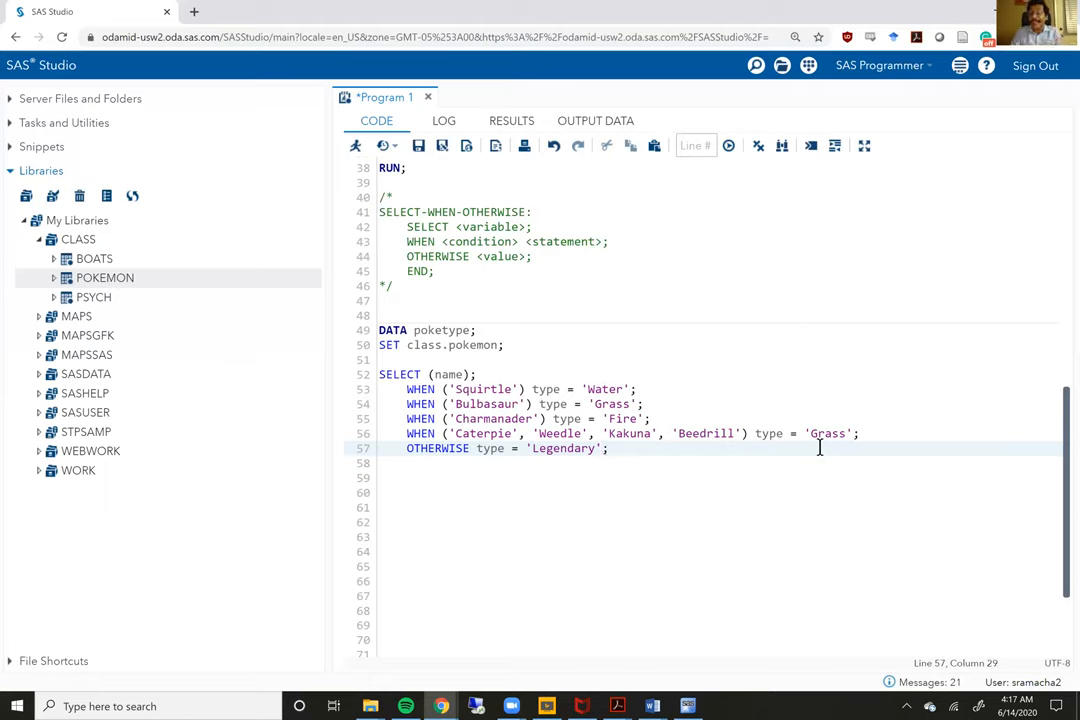
Step: Clear the OTHERWISE value to a blank string and add END; and RUN;
key(Backspace)
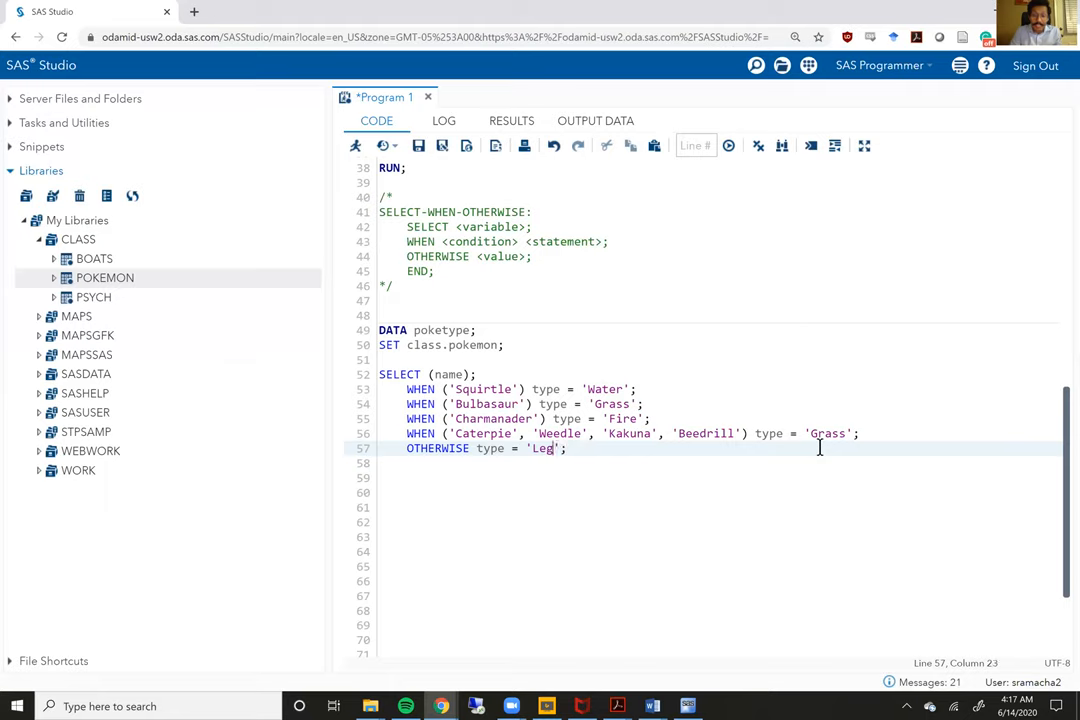
key(BackSpace)
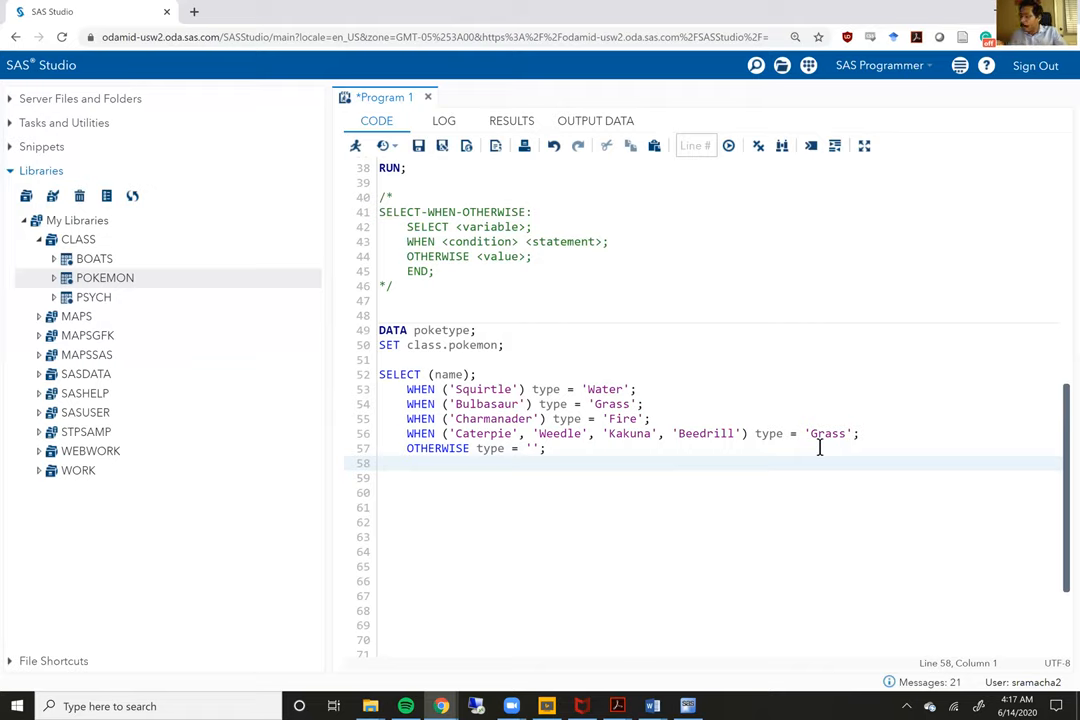
text(END;)
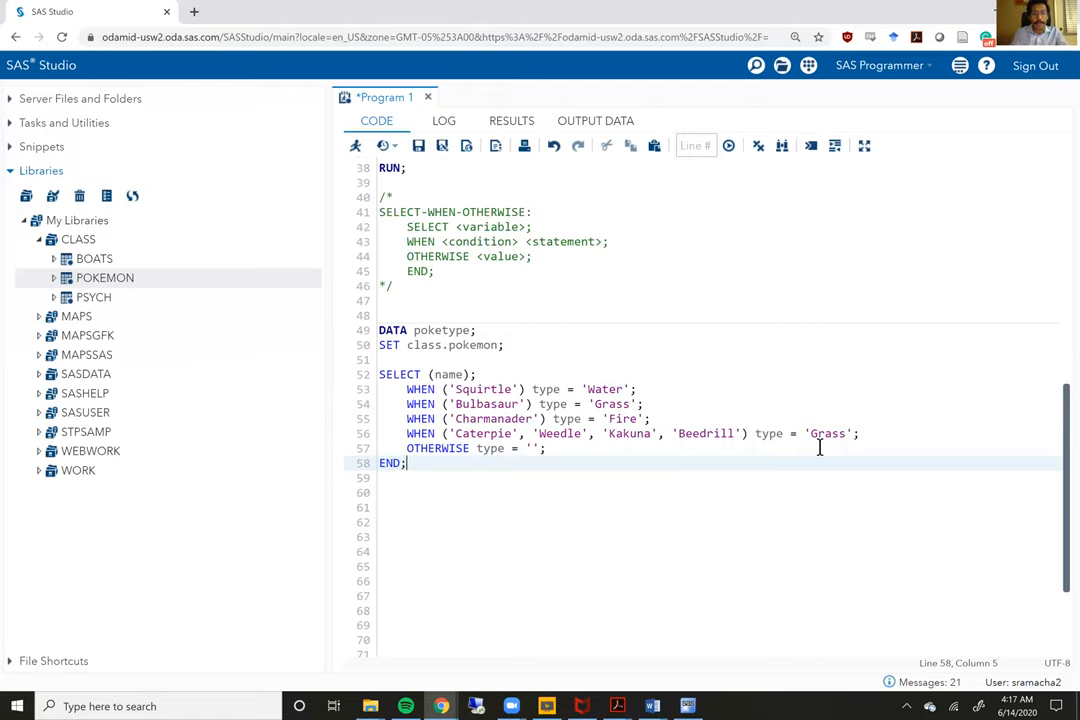
text(RUN;)
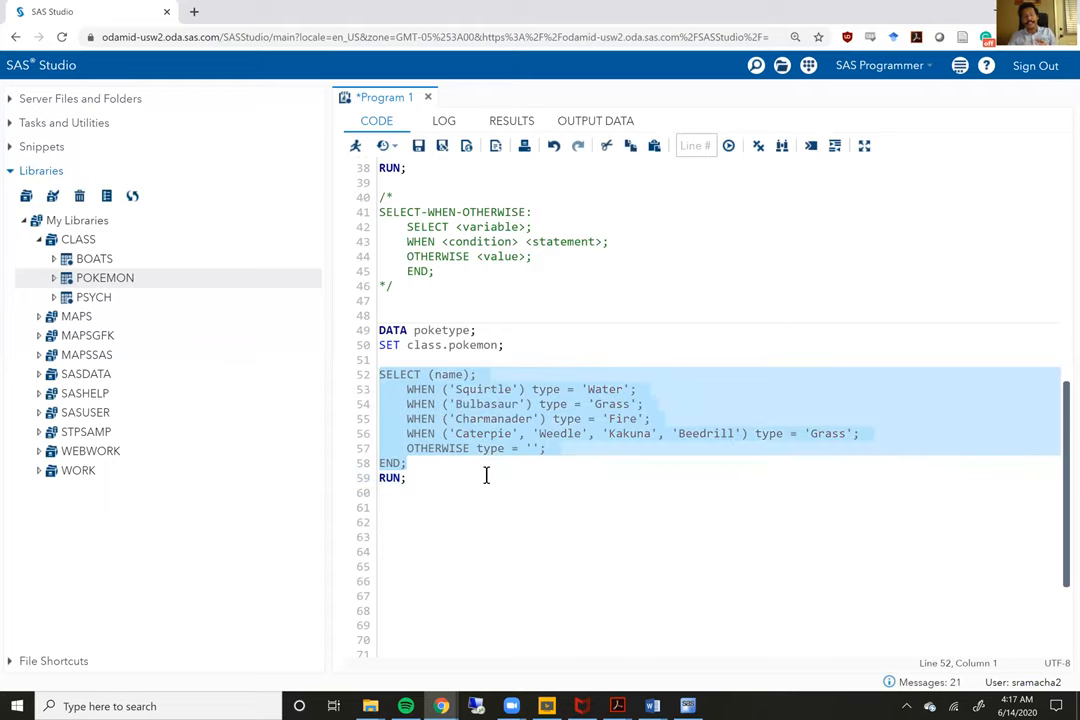
Step: Select the poketype step through RUN, run it, and check the log and output table
click(472, 374)
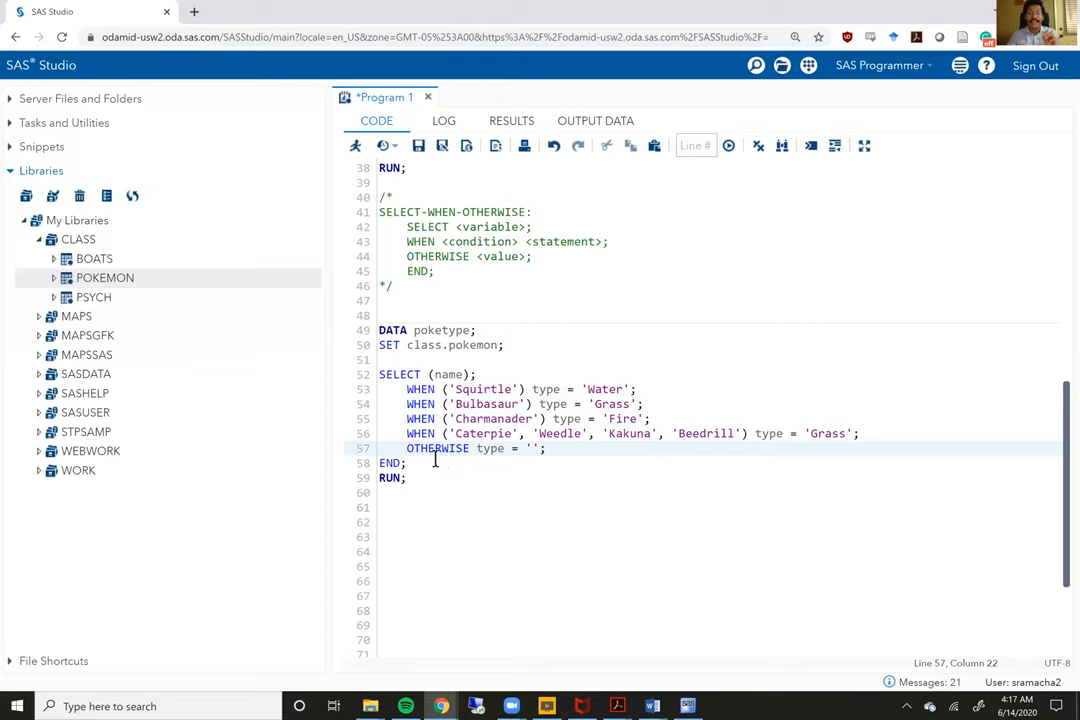
click(410, 462)
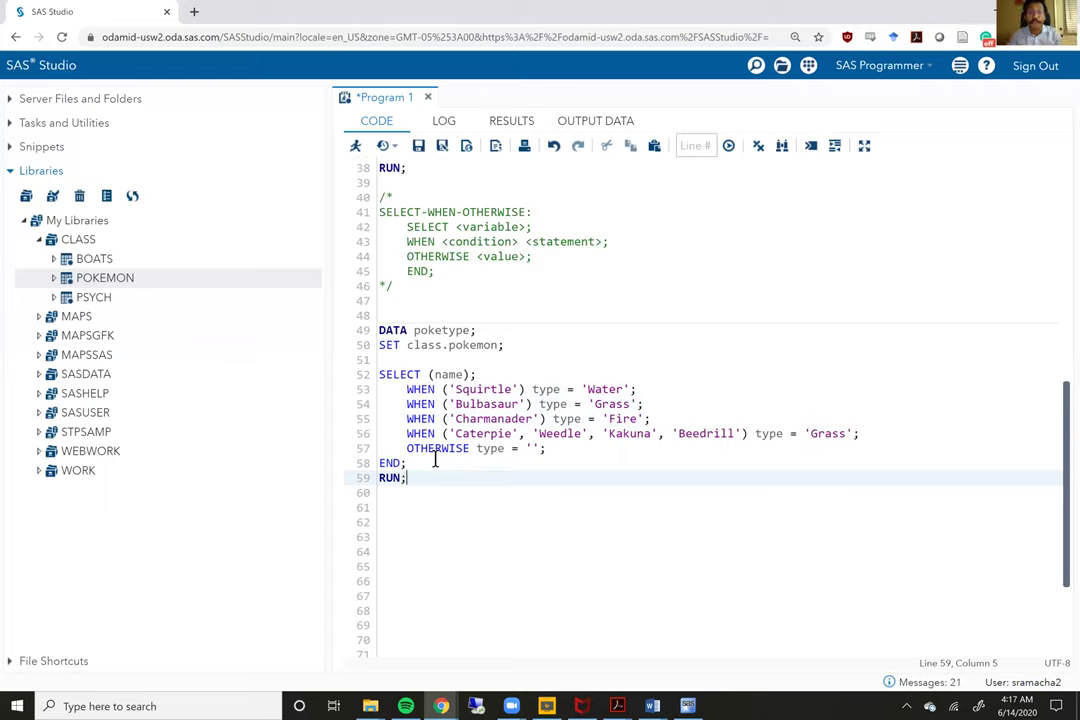
drag(408, 477, 406, 330)
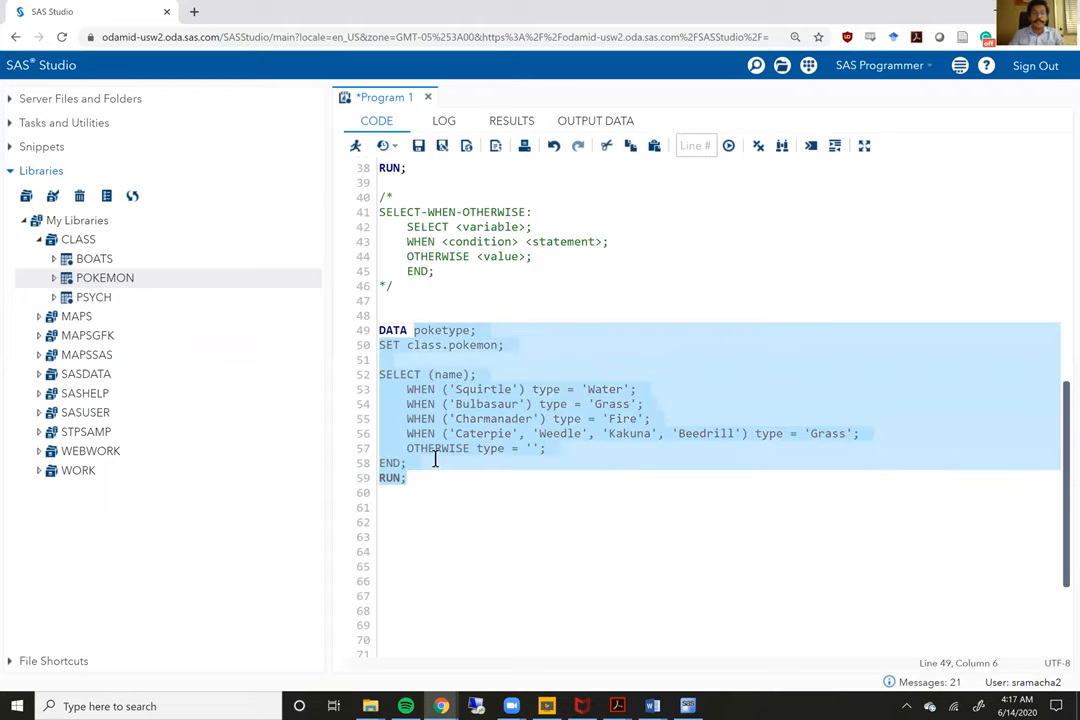
click(355, 146)
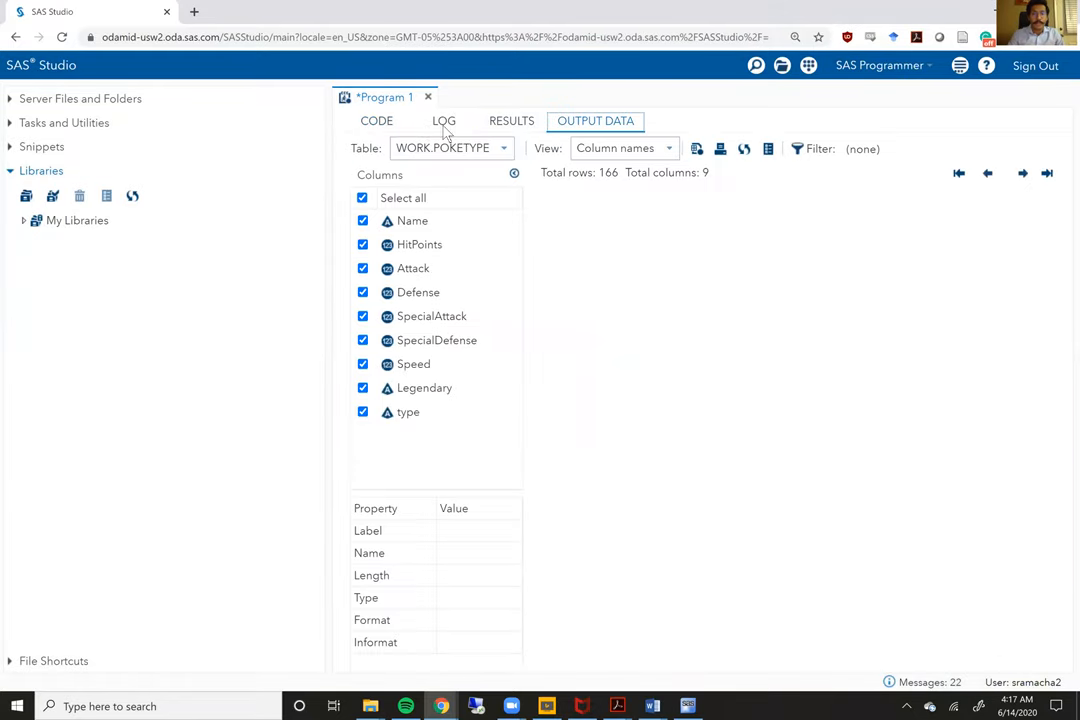
click(443, 120)
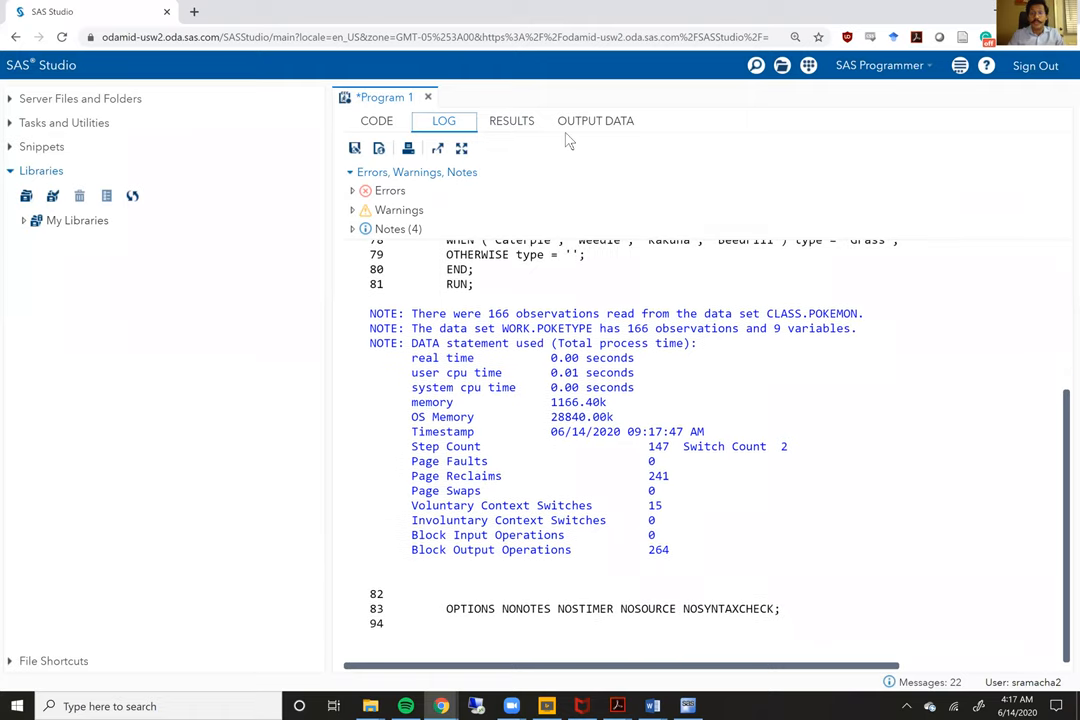
click(595, 120)
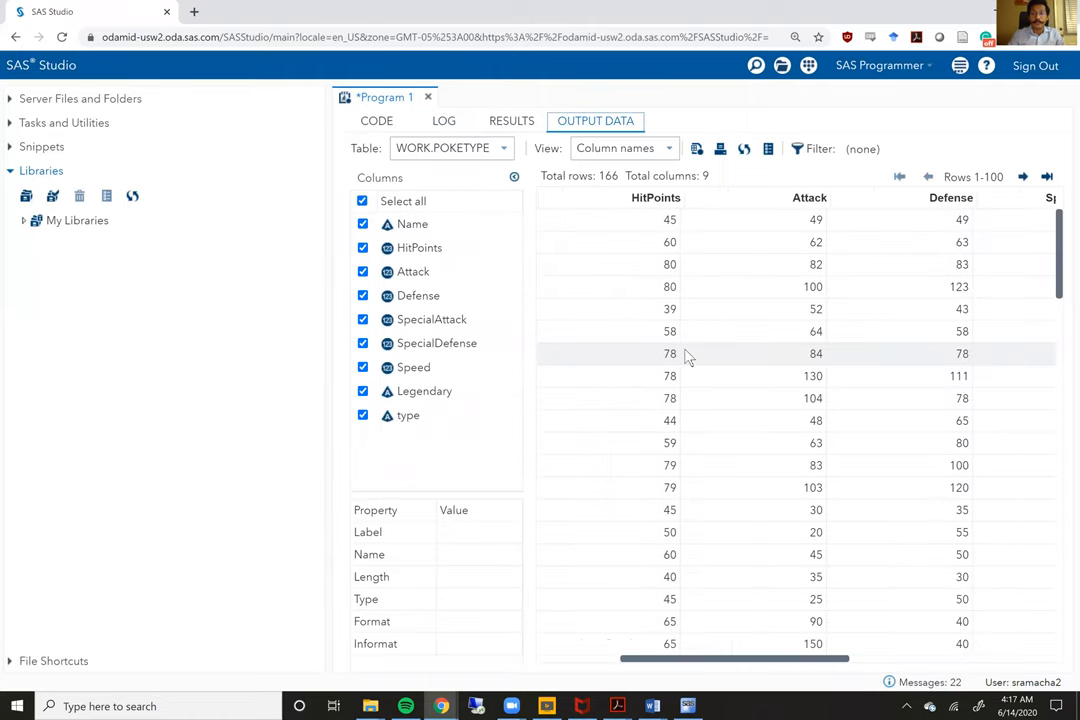
Step: Hide the HitPoints and Legendary columns so only Name and type remain, collapsing the Columns panel
scroll(right, 3)
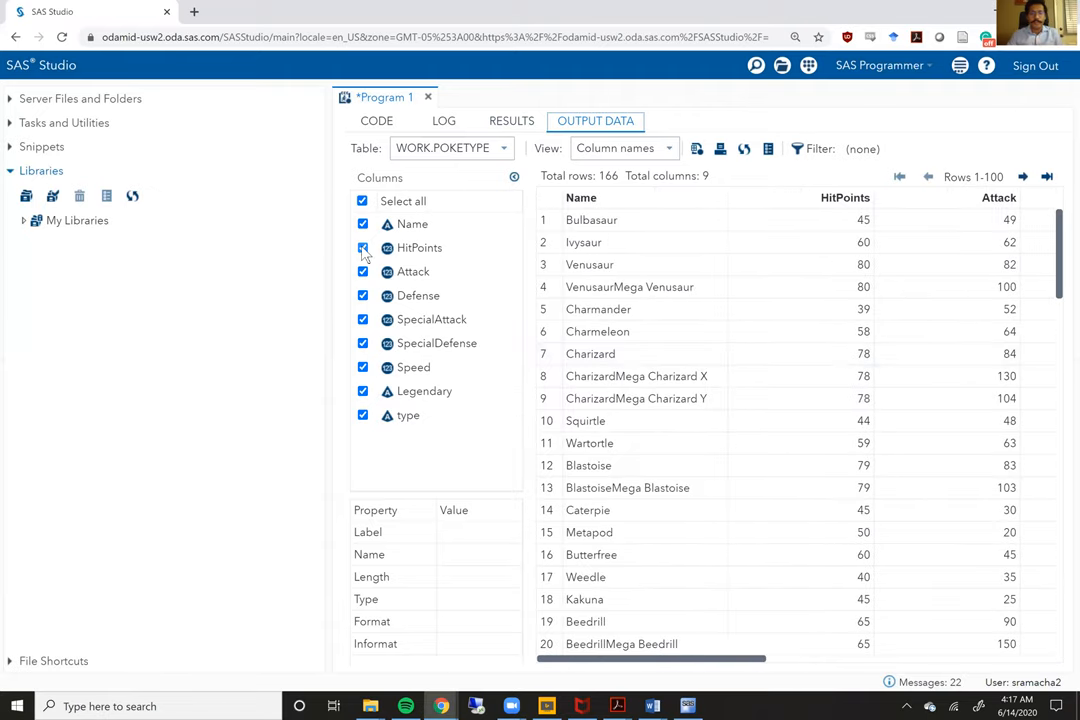
click(362, 271)
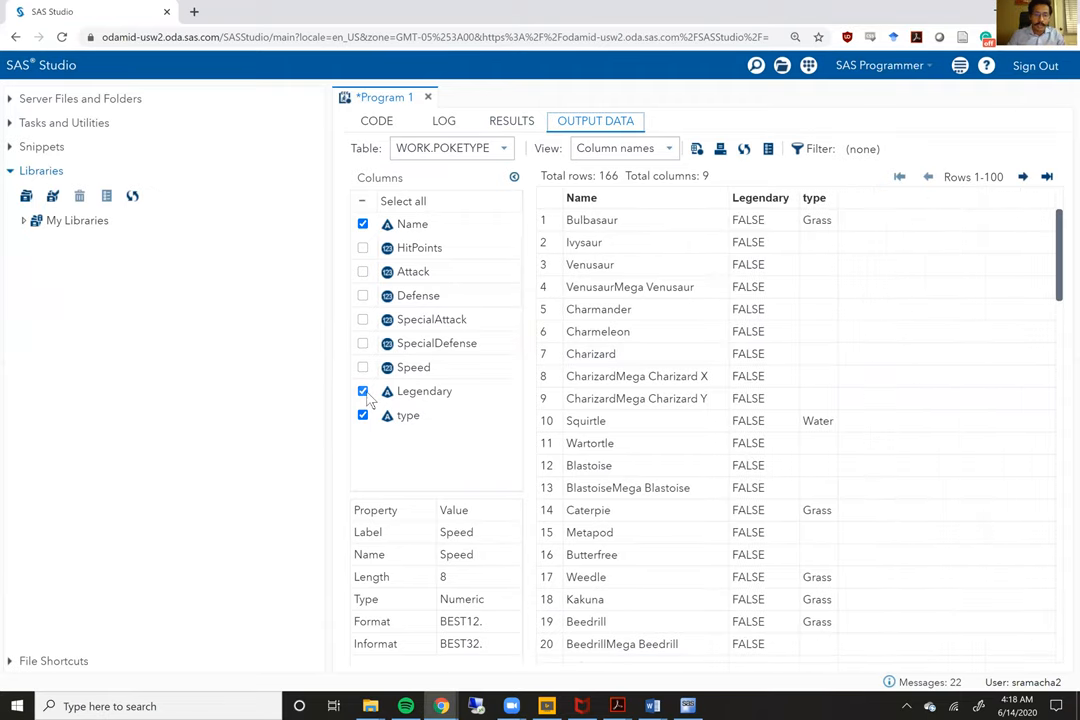
click(362, 391)
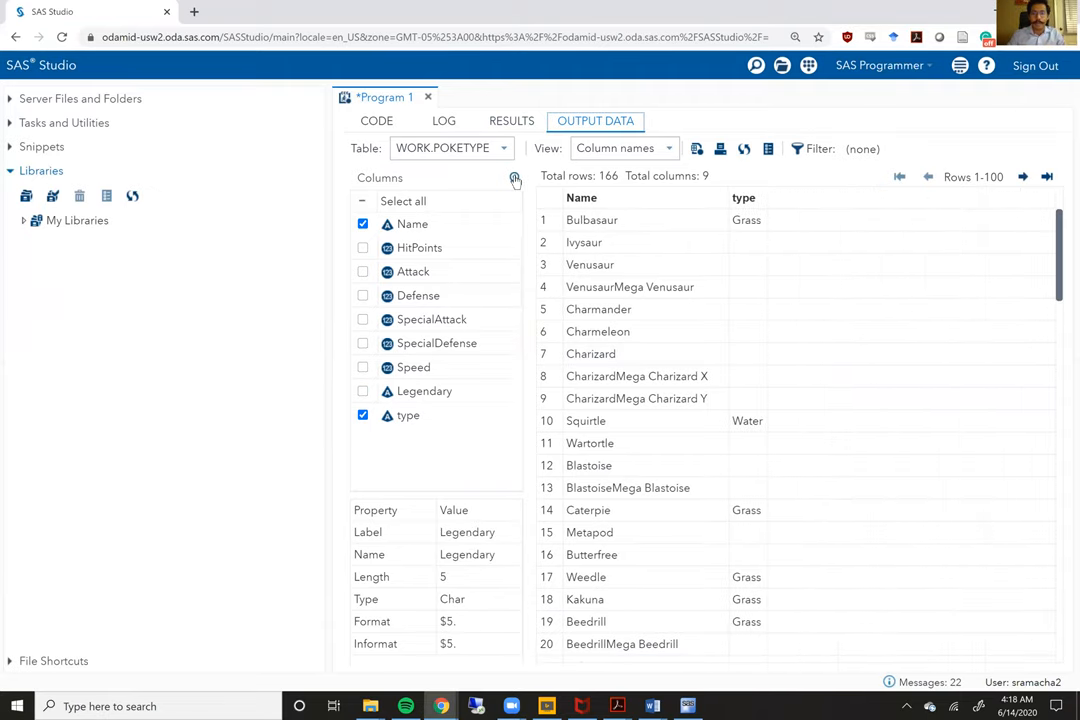
click(515, 178)
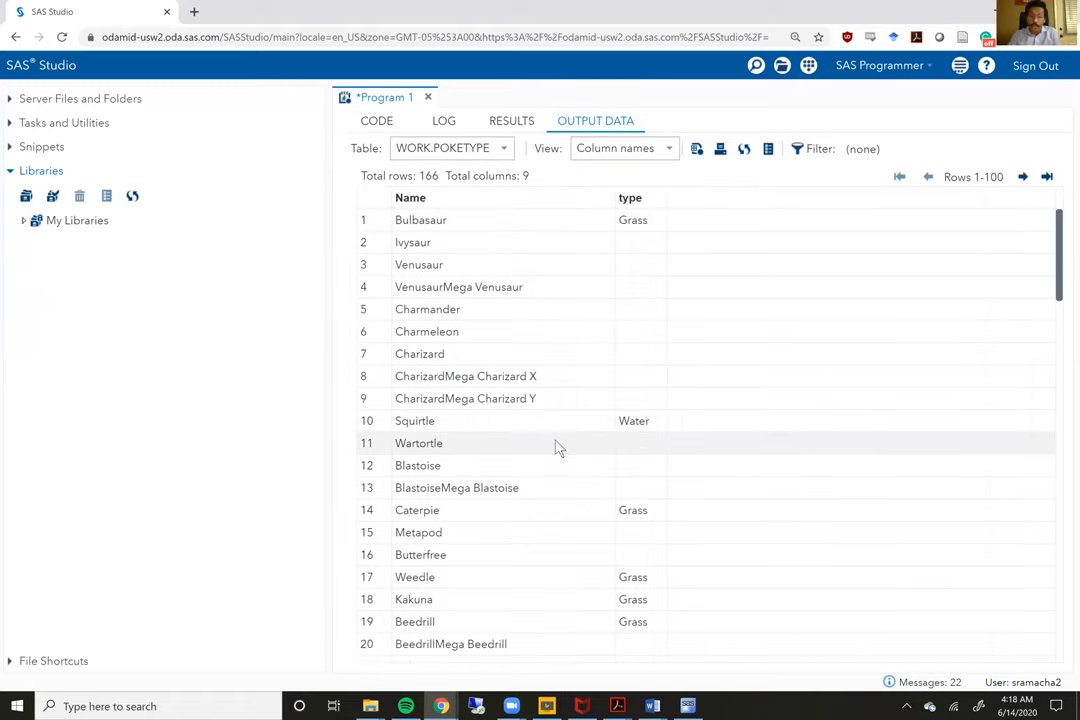
Step: Review the narrowed poketype table, then return to the program code
scroll(down, 3)
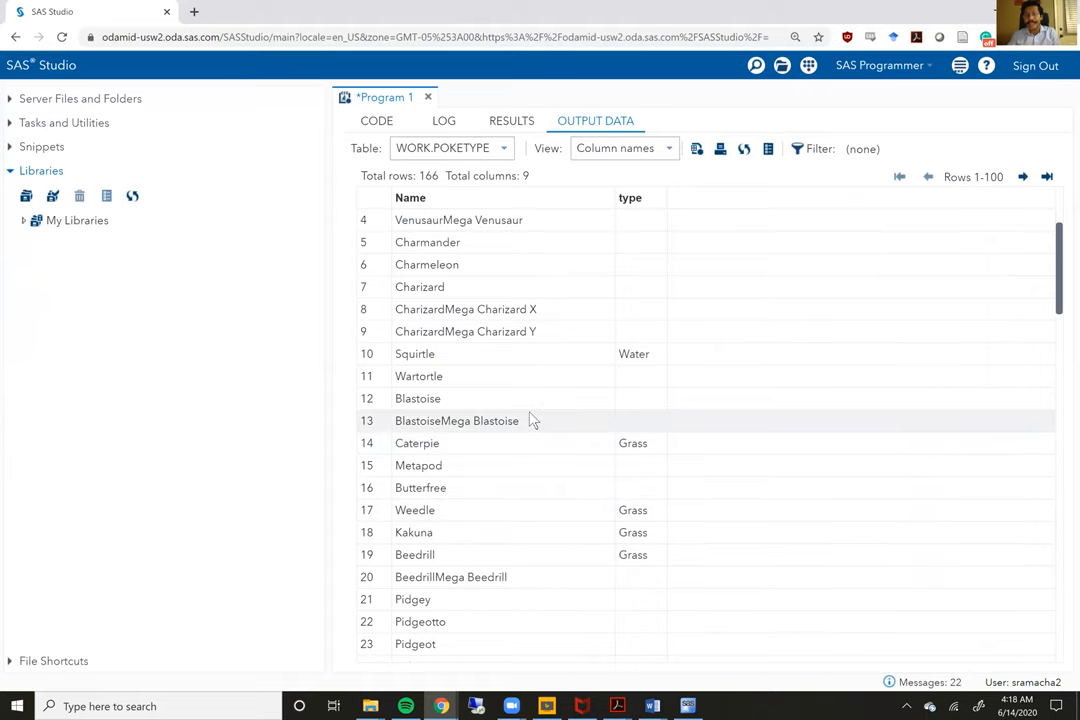
scroll(up, 3)
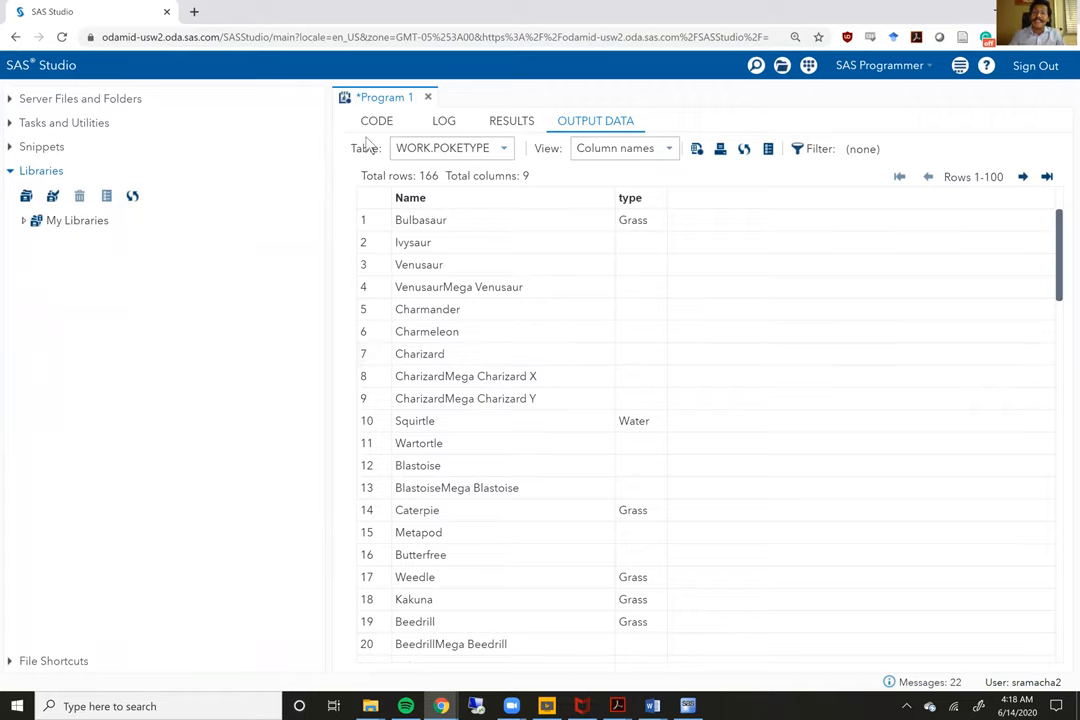
click(376, 120)
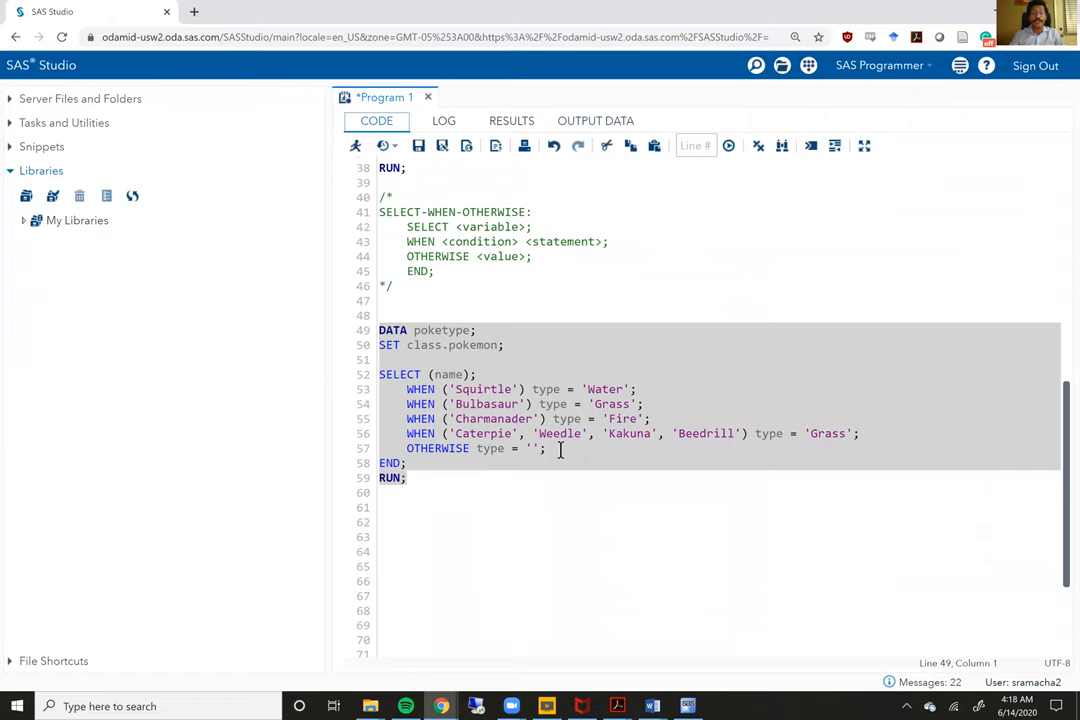
click(547, 448)
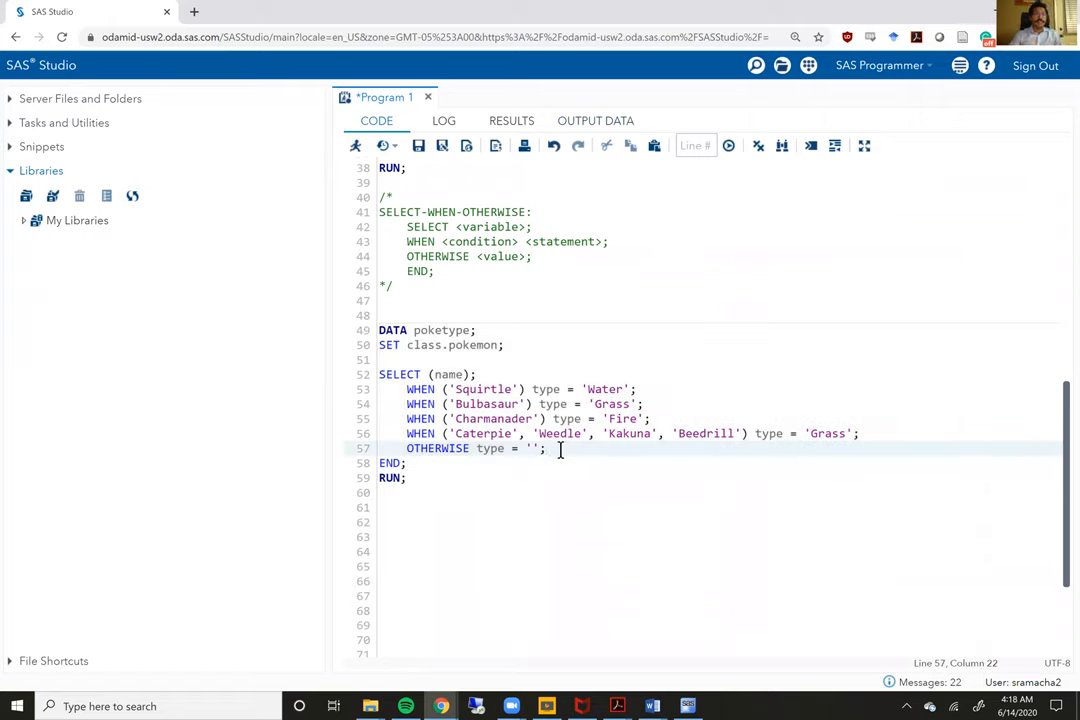